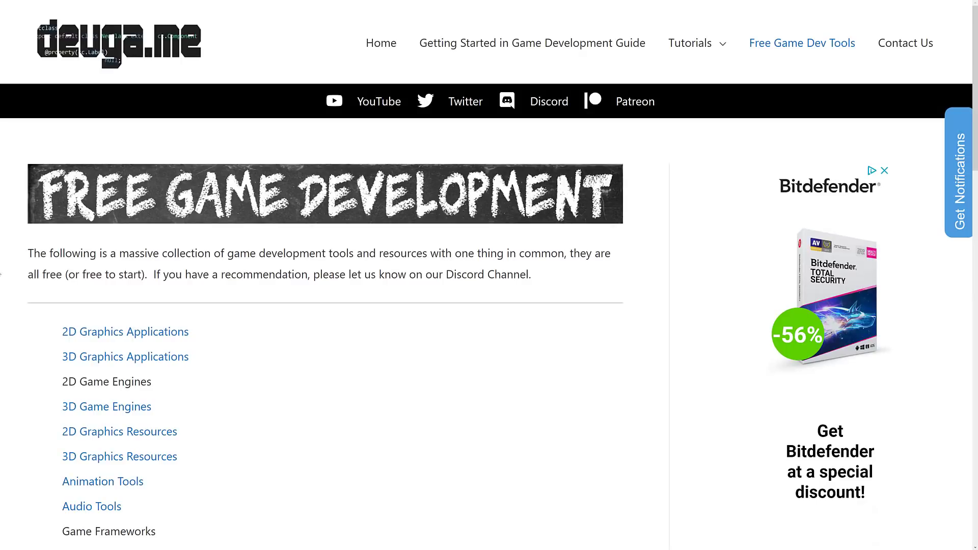
mouse_move(448, 263)
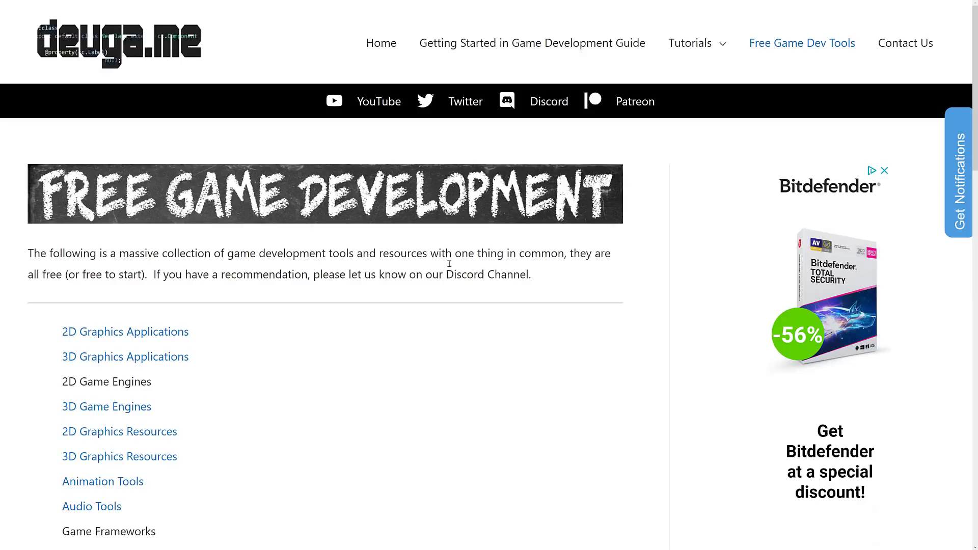
- Scroll the devga.me category list and open the Audio Tools page of free DAWs
scroll("down", 3)
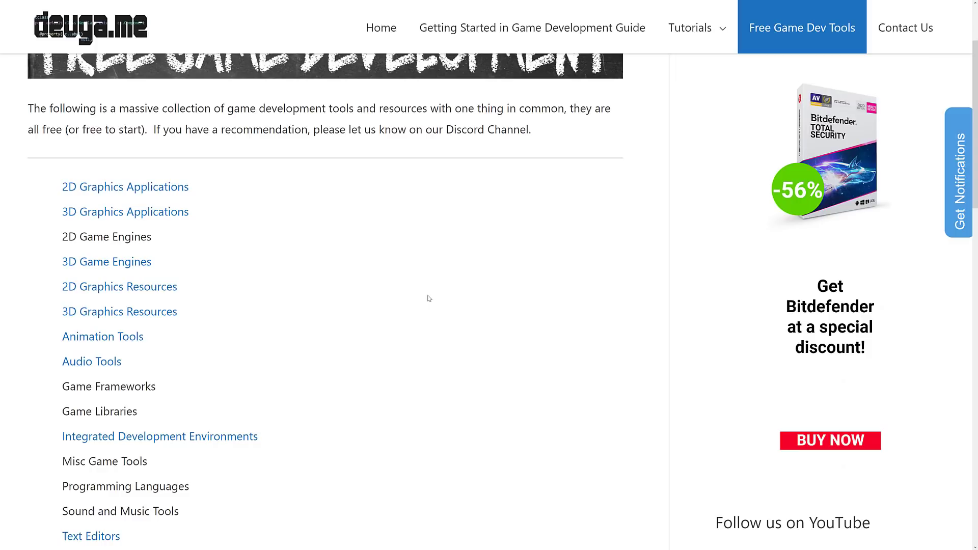
scroll("down", 3)
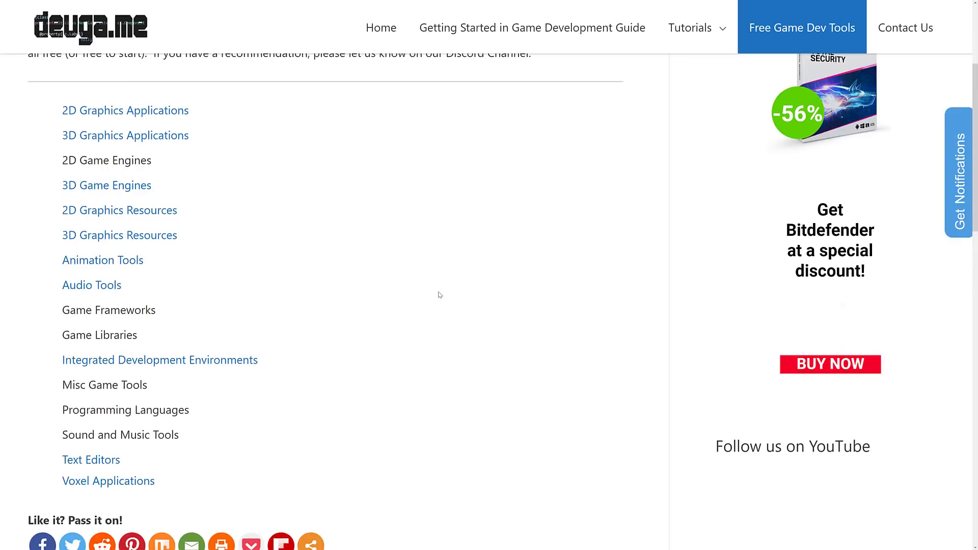
mouse_move(126, 295)
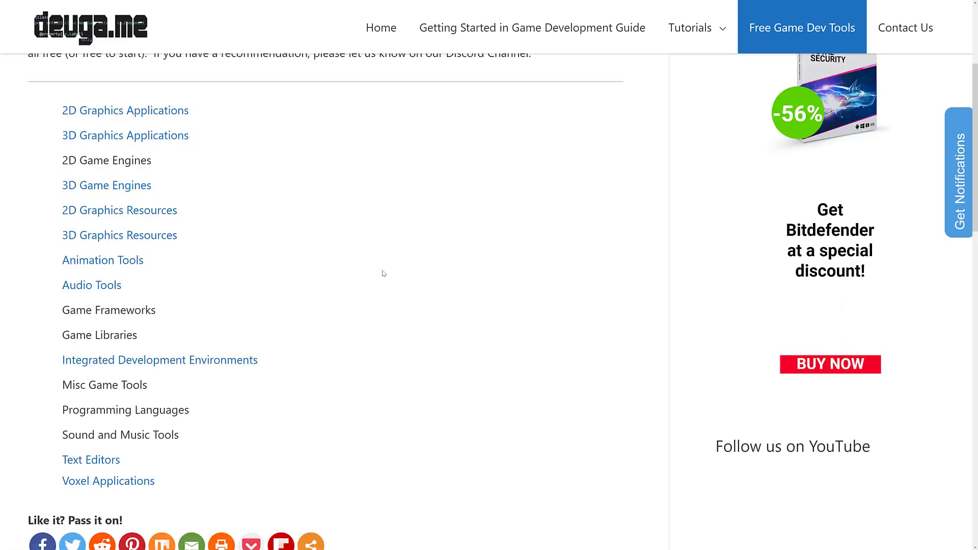
mouse_move(404, 270)
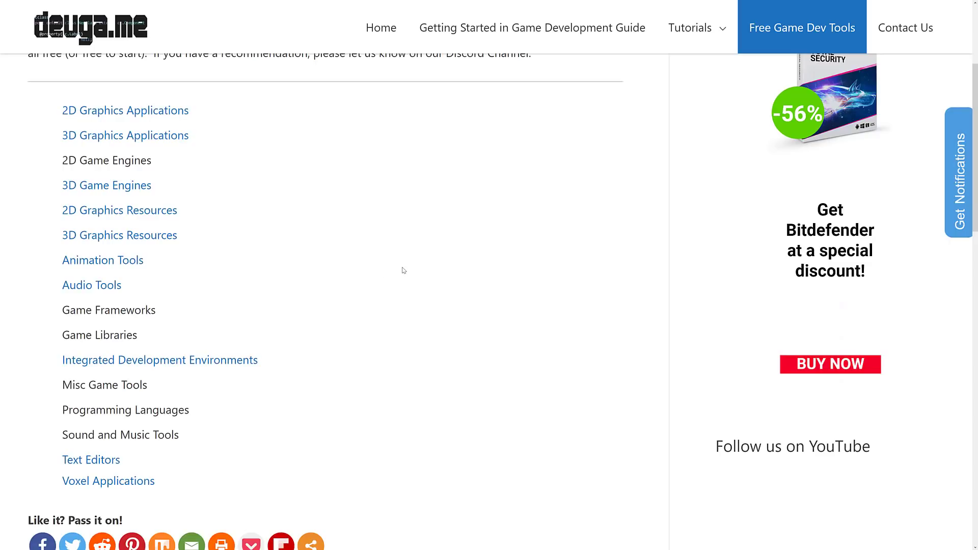
left_click(92, 286)
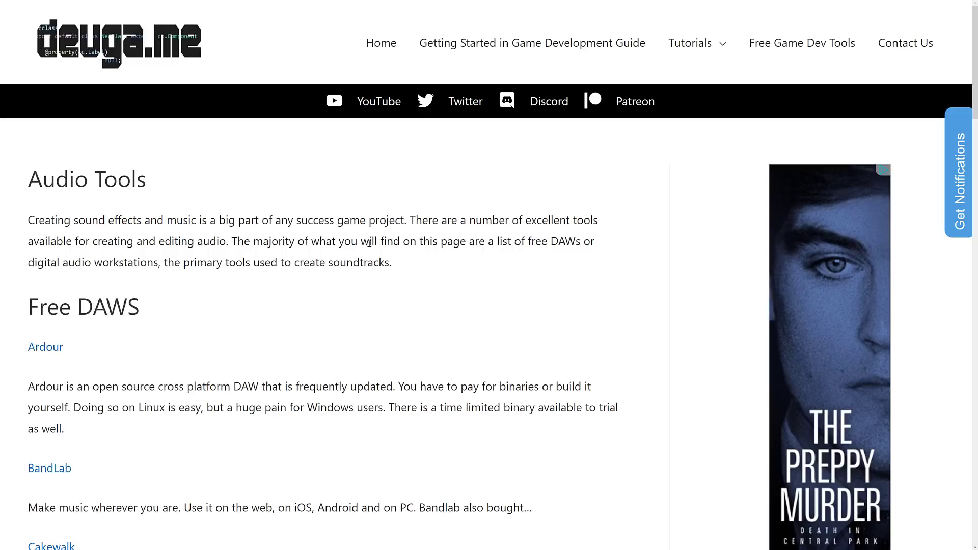
left_click(45, 347)
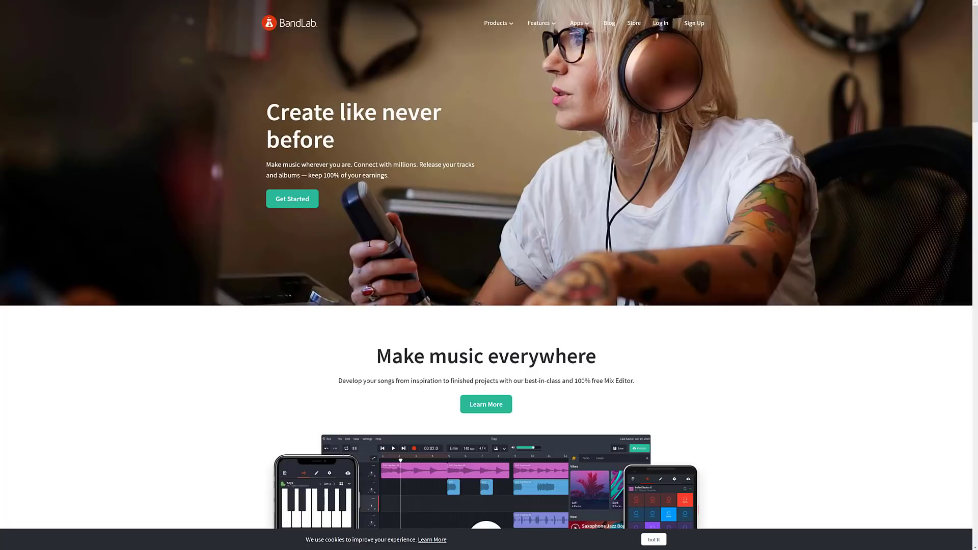
mouse_move(268, 273)
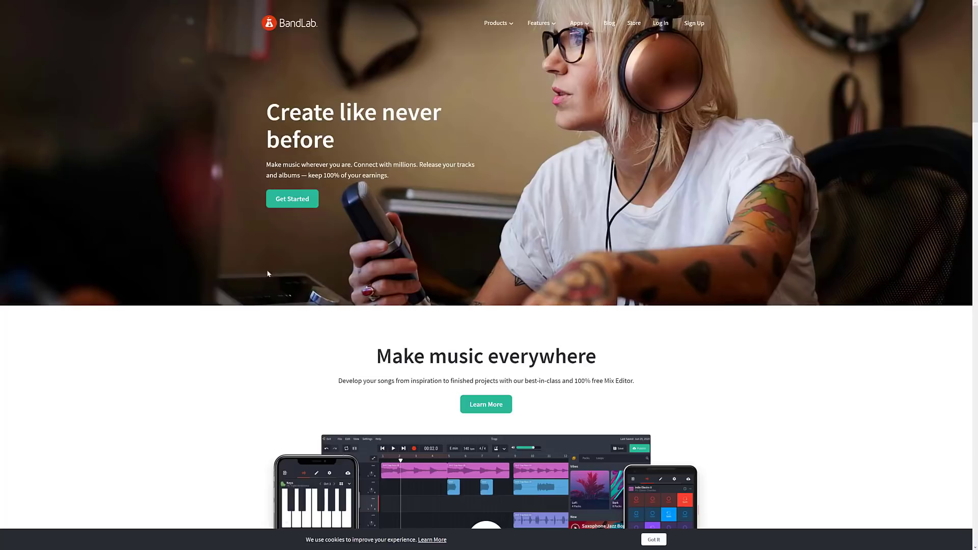
scroll("down", 3)
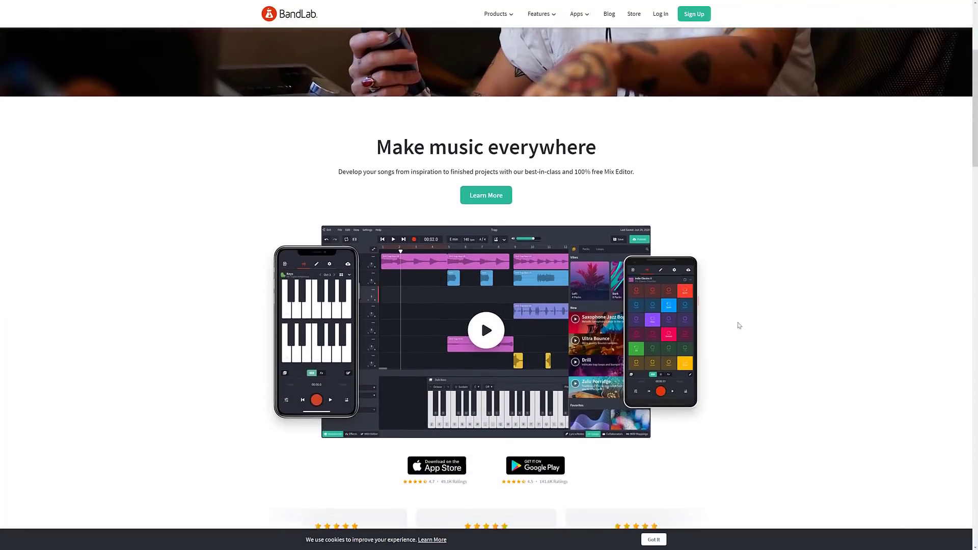
scroll("down", 3)
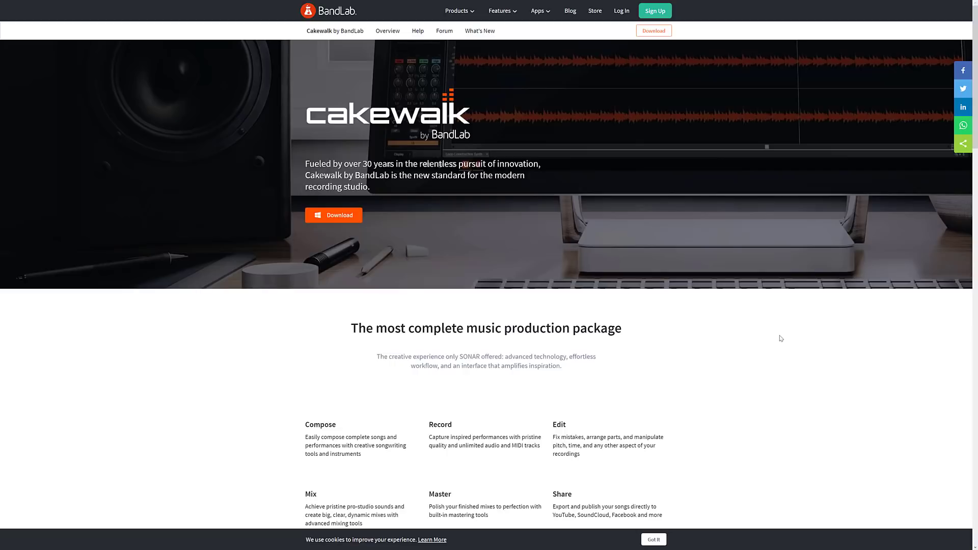
mouse_move(684, 393)
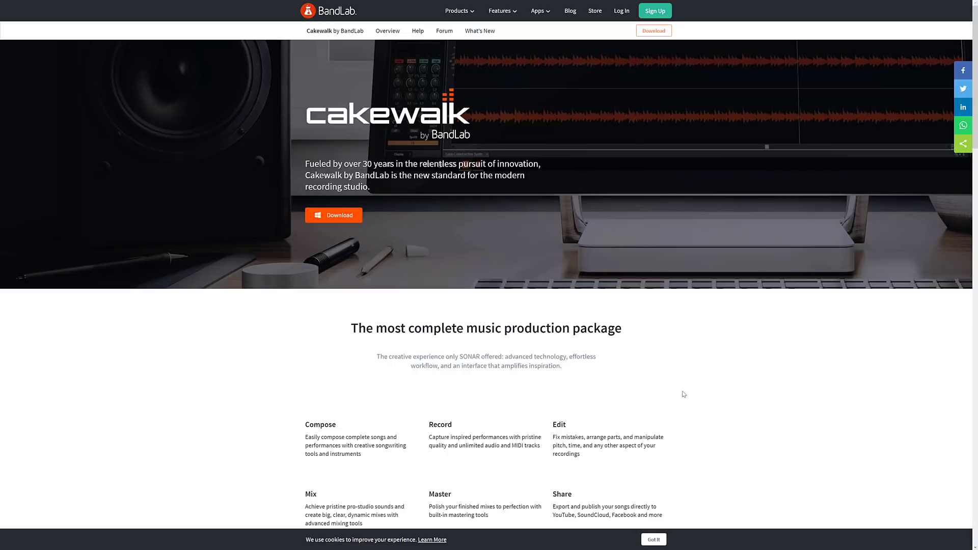
scroll("down", 3)
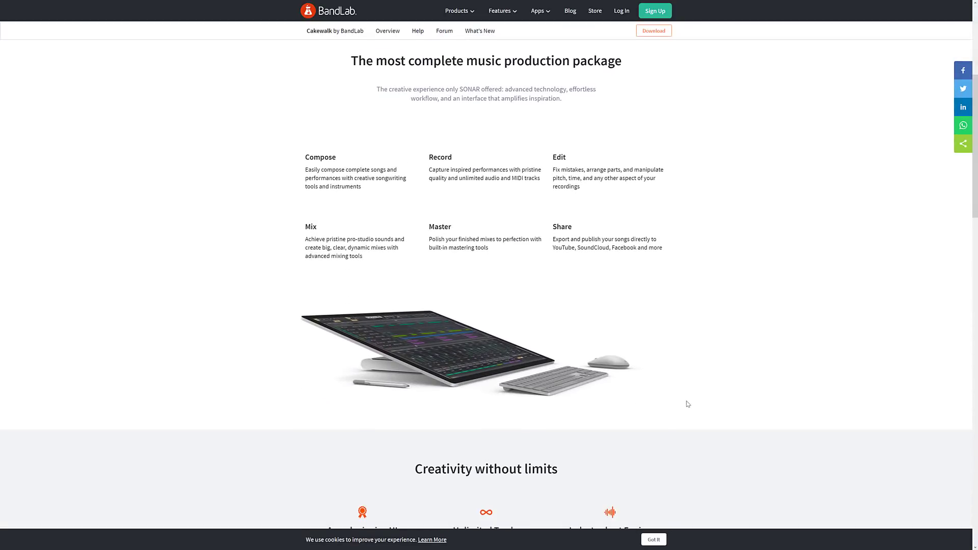
scroll("down", 3)
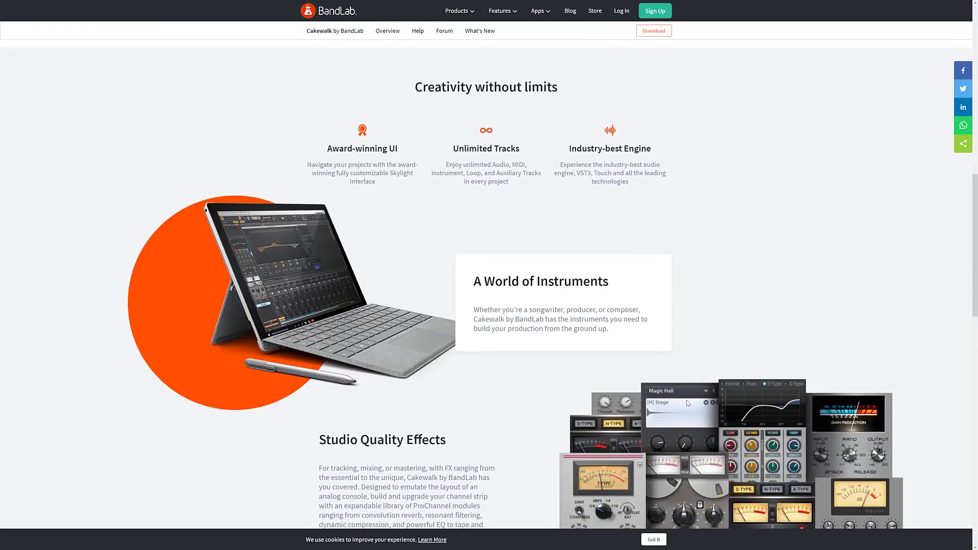
scroll("down", 3)
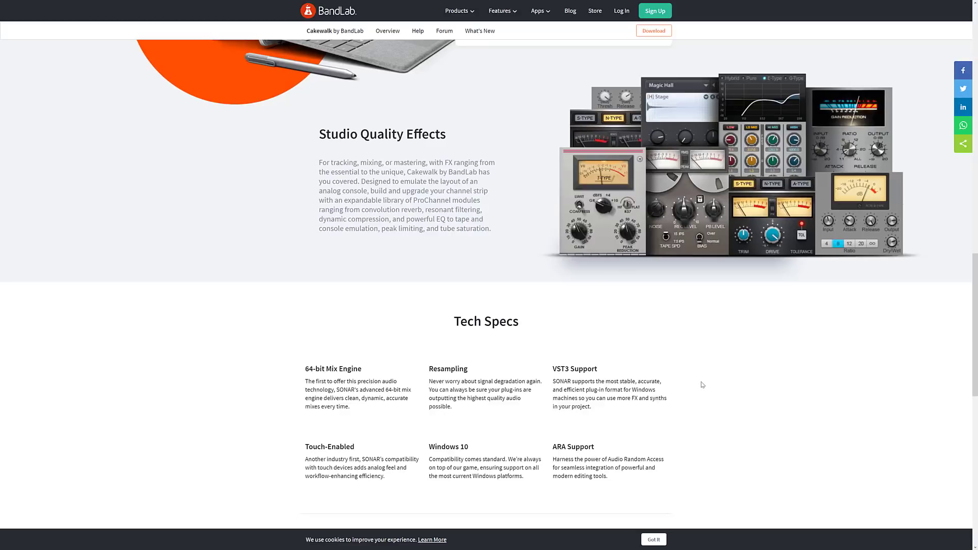
scroll("up", 3)
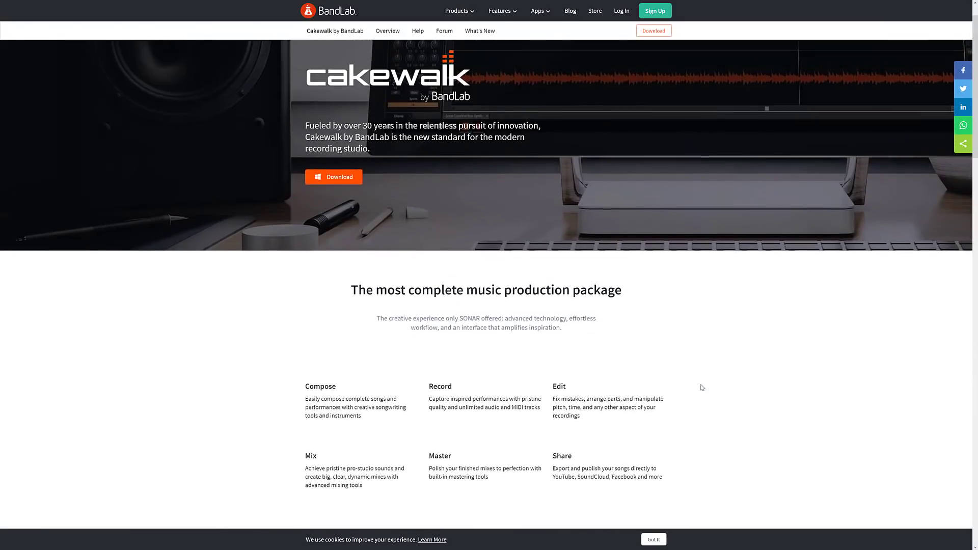
scroll("down", 3)
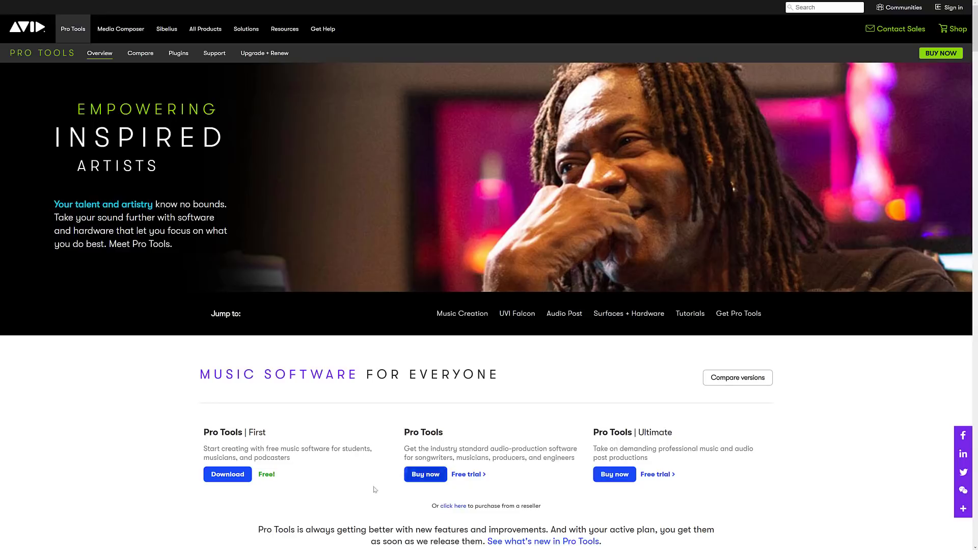
scroll("down", 3)
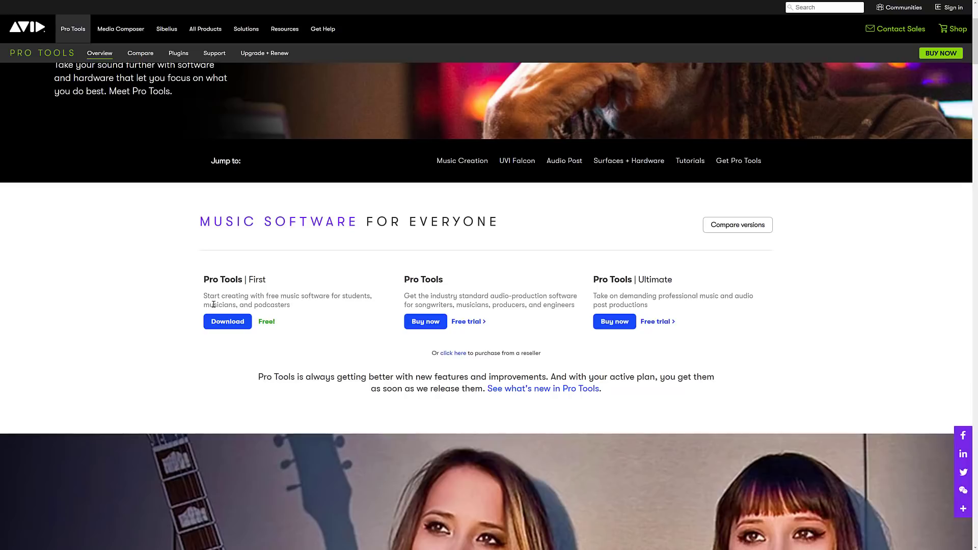
mouse_move(243, 321)
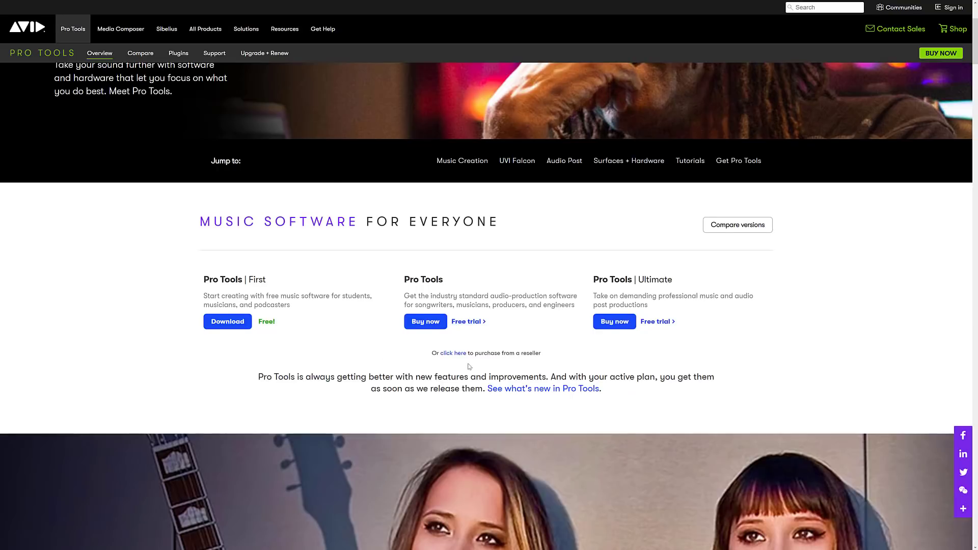
scroll("down", 3)
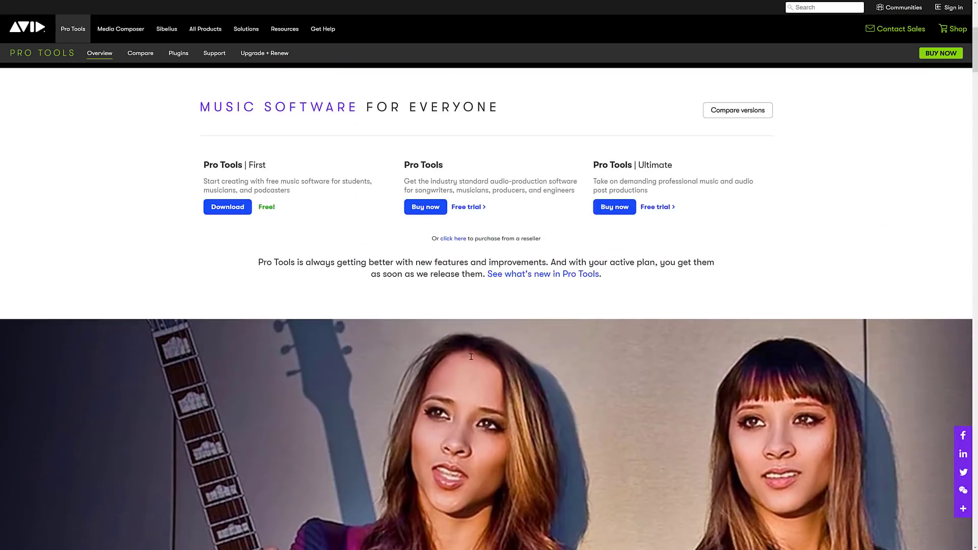
scroll("up", 3)
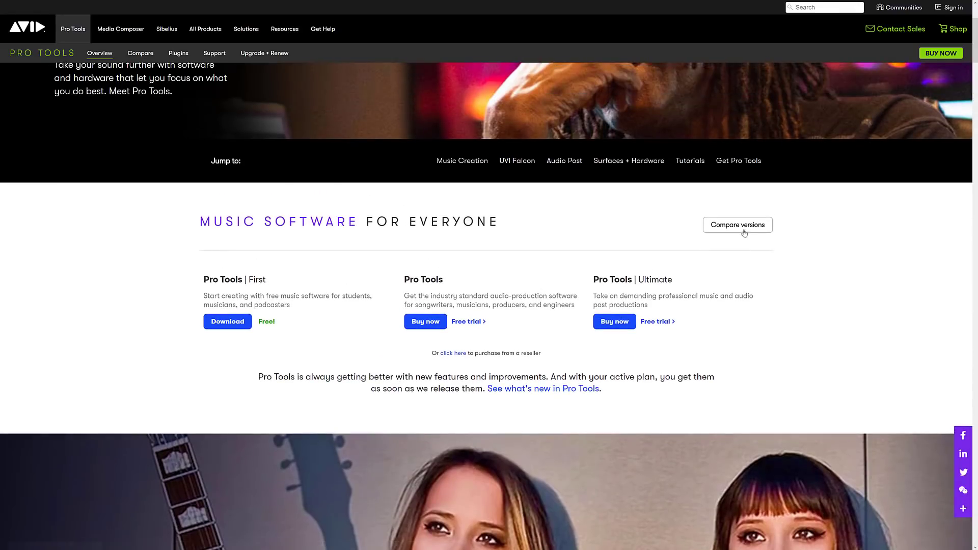
- Open the Pro Tools Compare page and reach the specs table, selecting the 3.1 GB included sounds value
left_click(737, 224)
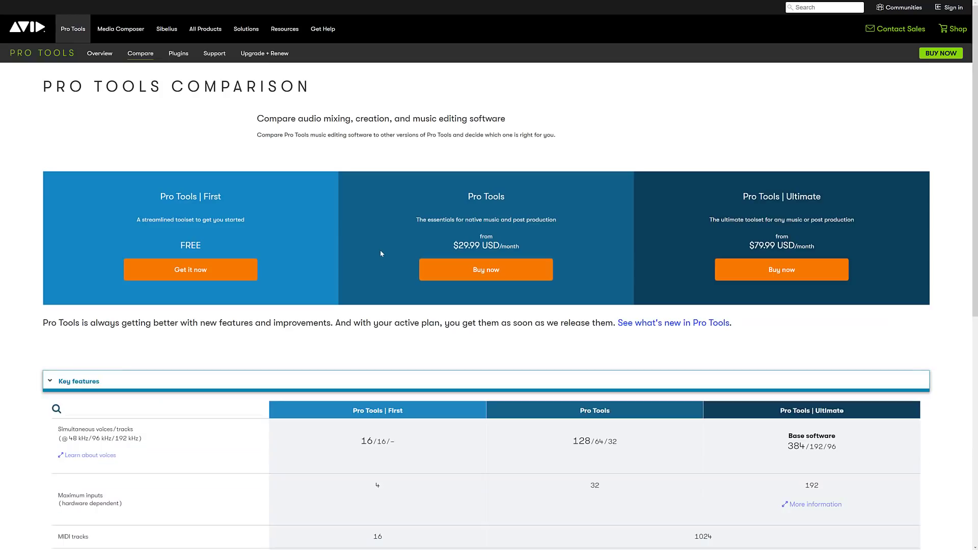
scroll("down", 3)
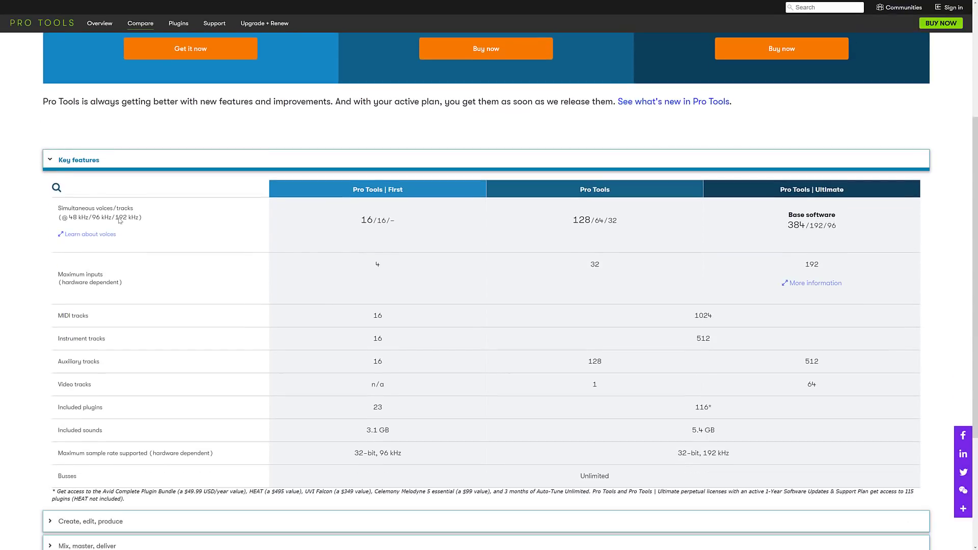
mouse_move(406, 215)
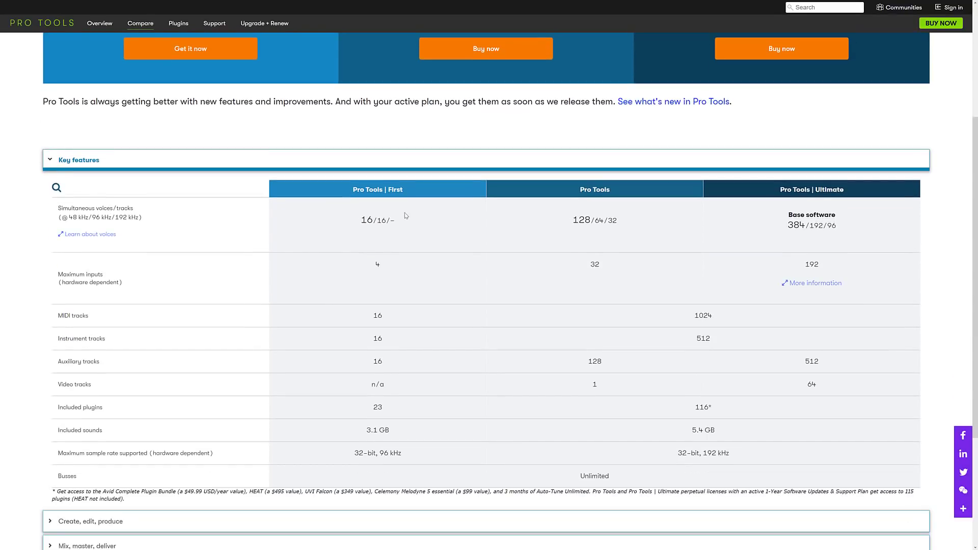
mouse_move(374, 224)
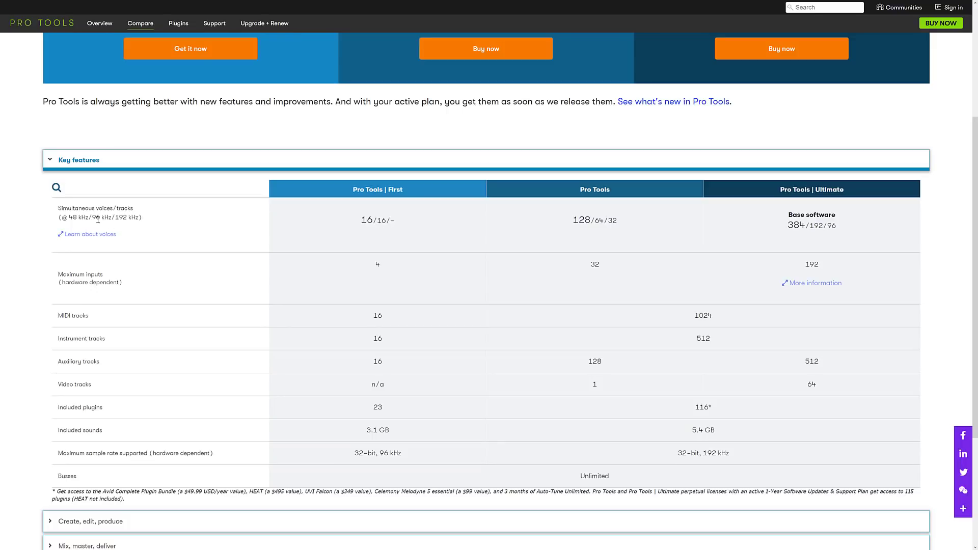
mouse_move(208, 305)
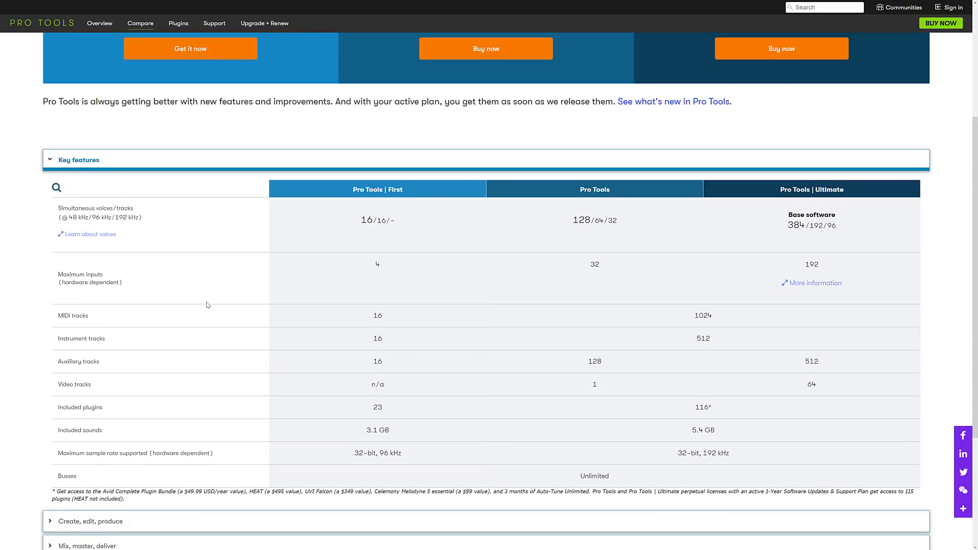
scroll("down", 3)
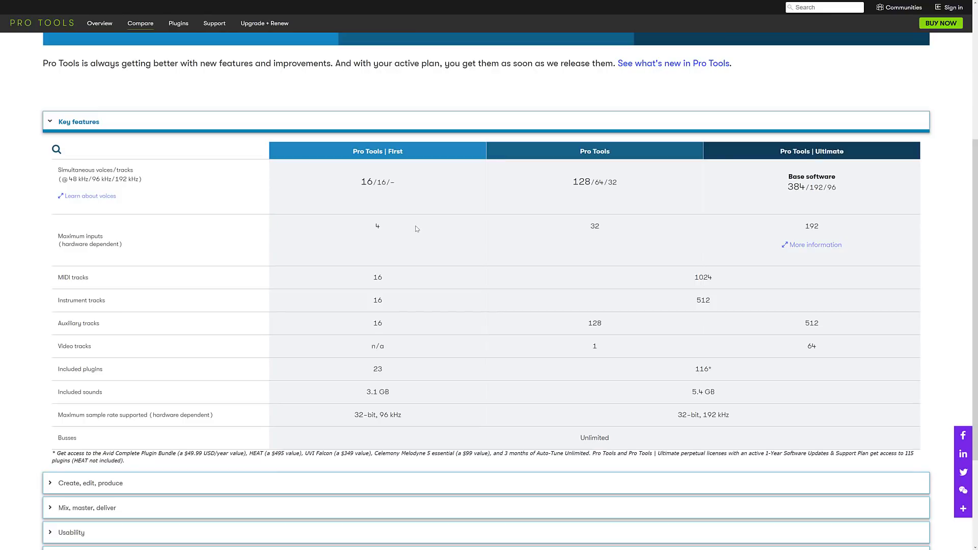
mouse_move(60, 249)
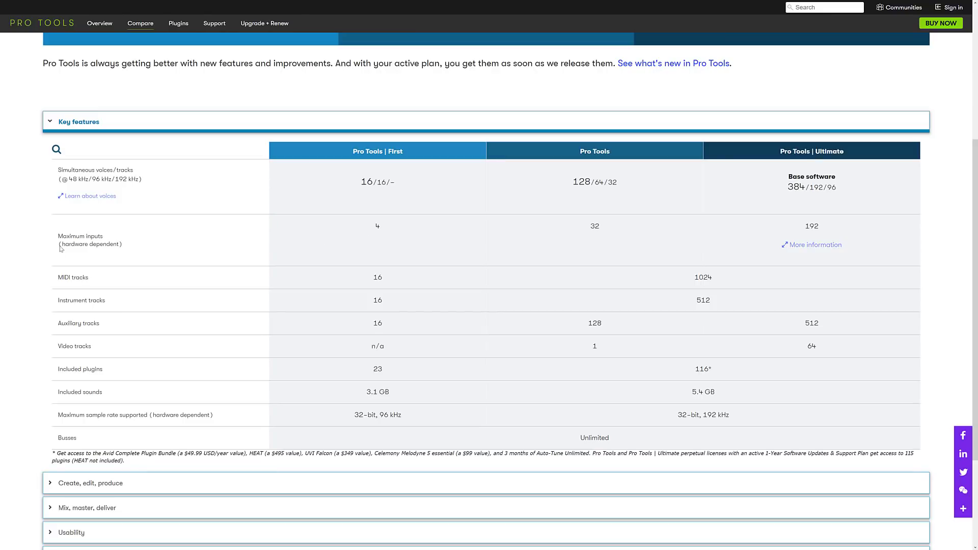
scroll("down", 3)
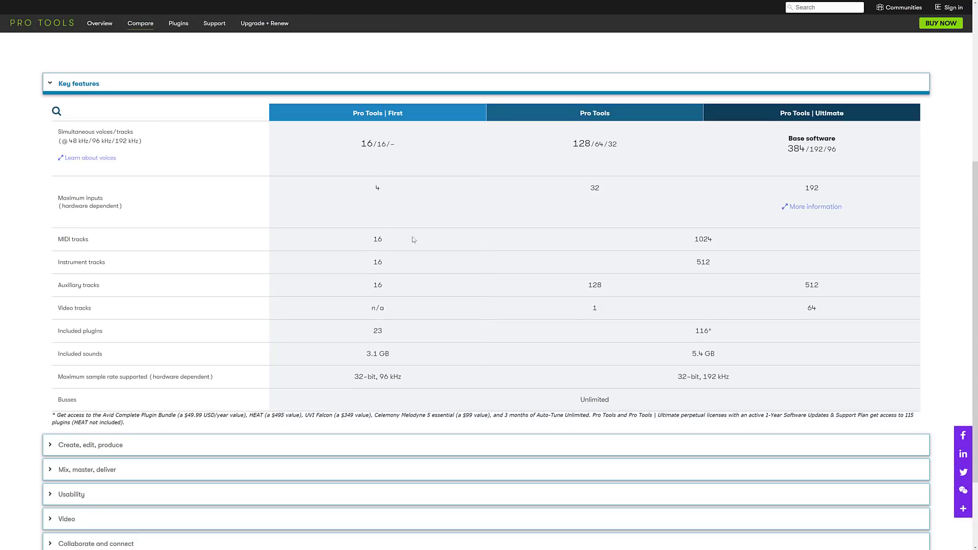
scroll("down", 3)
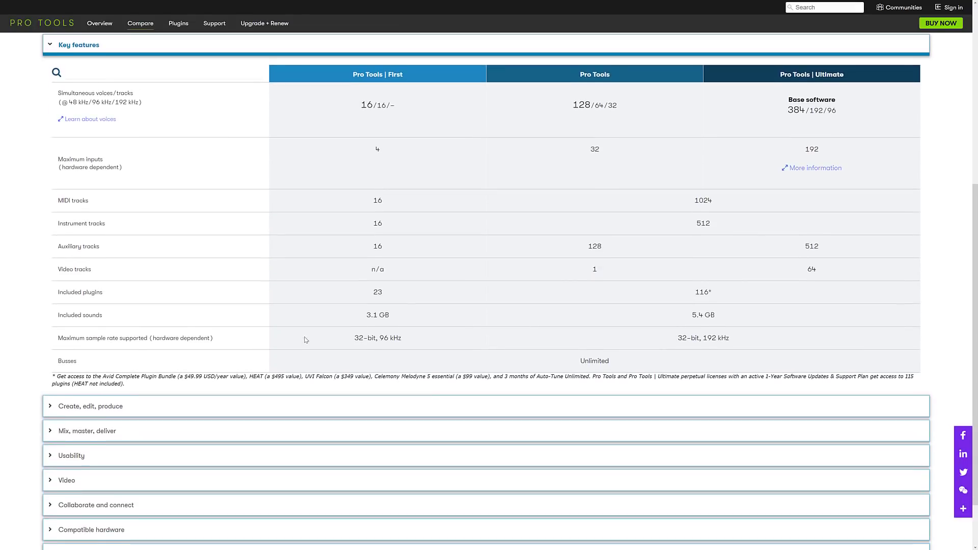
scroll("down", 3)
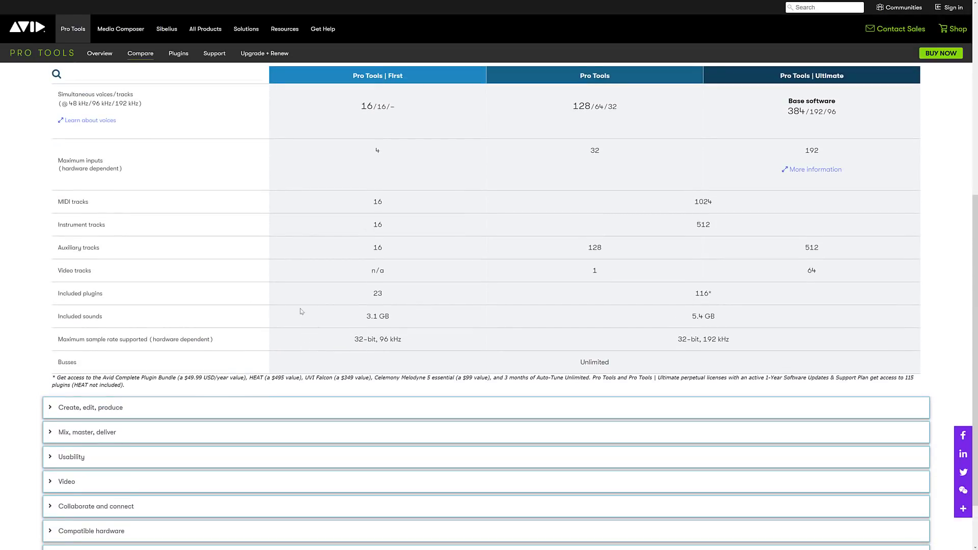
double_click(377, 316)
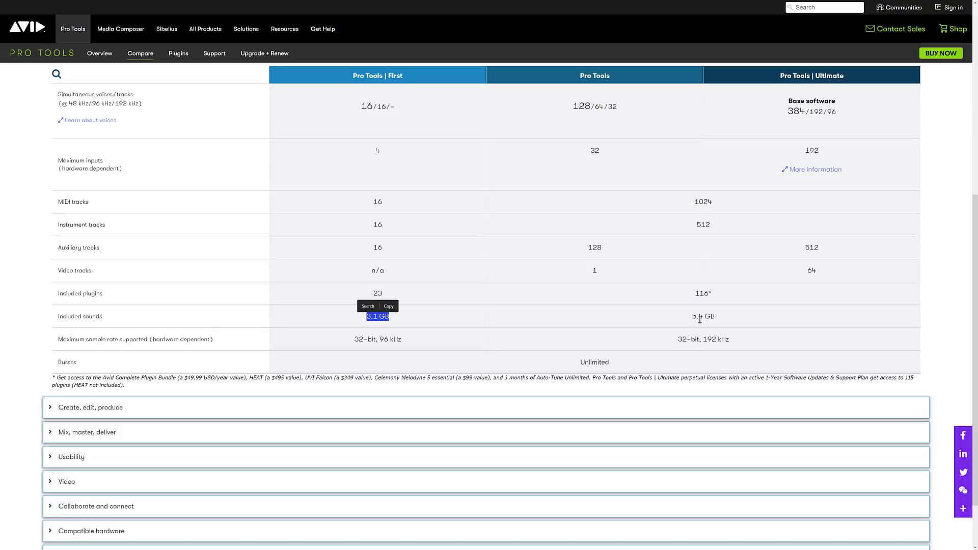
mouse_move(396, 298)
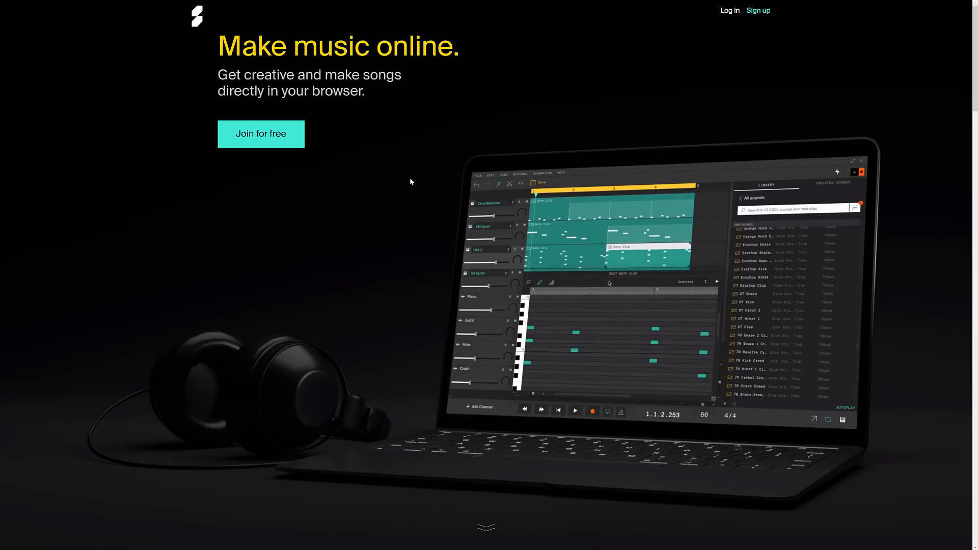
- Scroll down Soundation's homepage through its tools and artists to the featured tracks
scroll("down", 3)
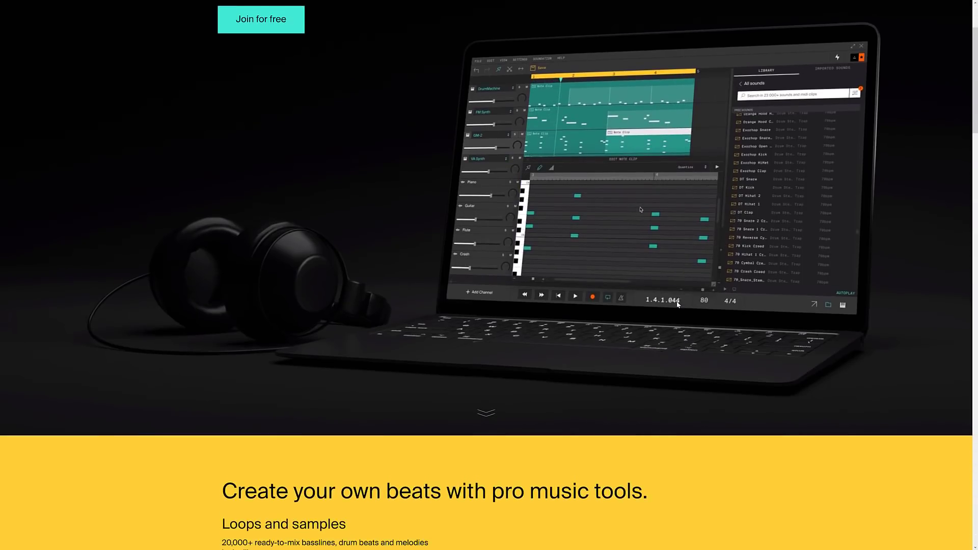
scroll("down", 3)
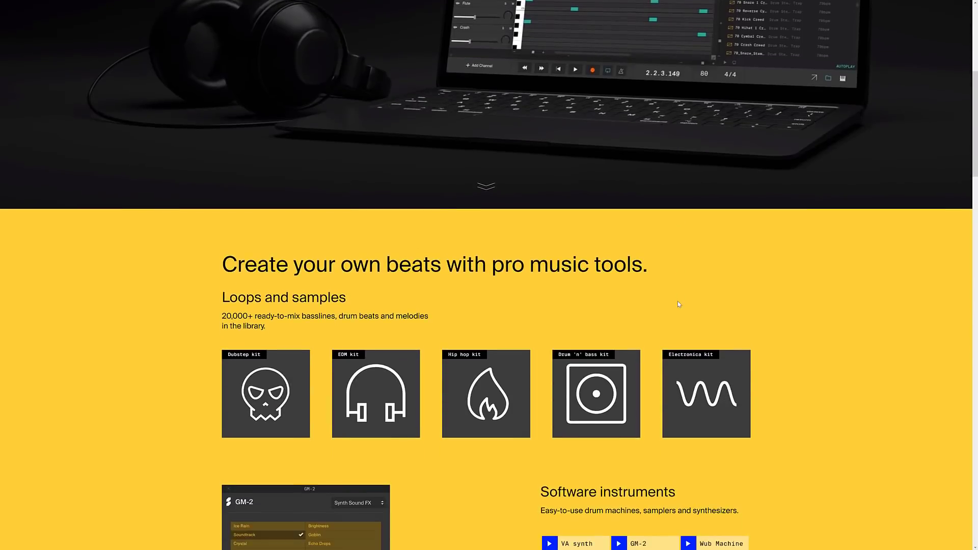
scroll("down", 3)
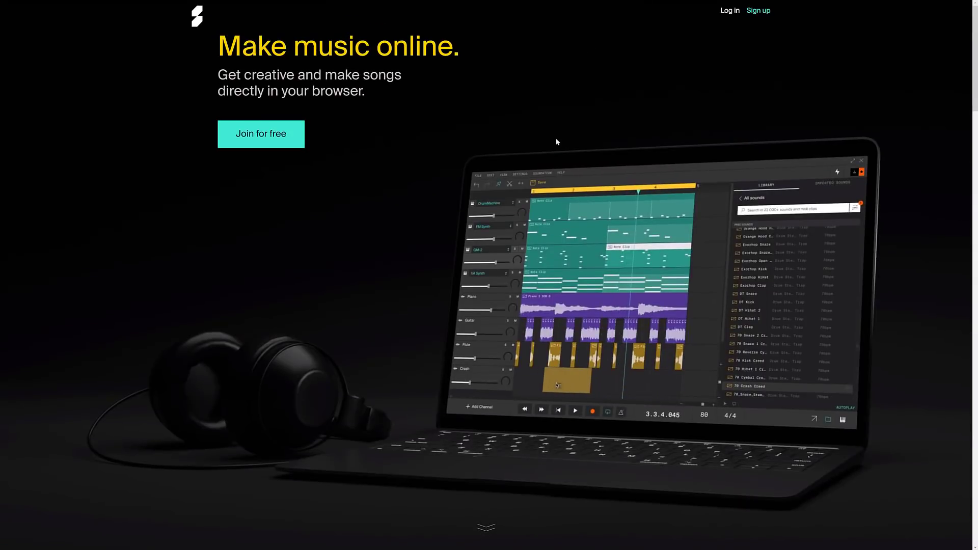
scroll("down", 3)
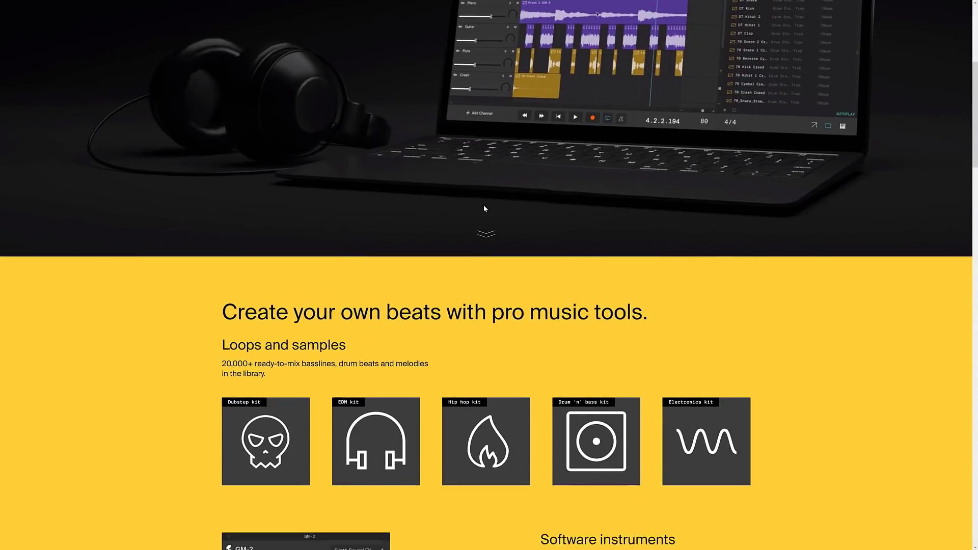
scroll("down", 3)
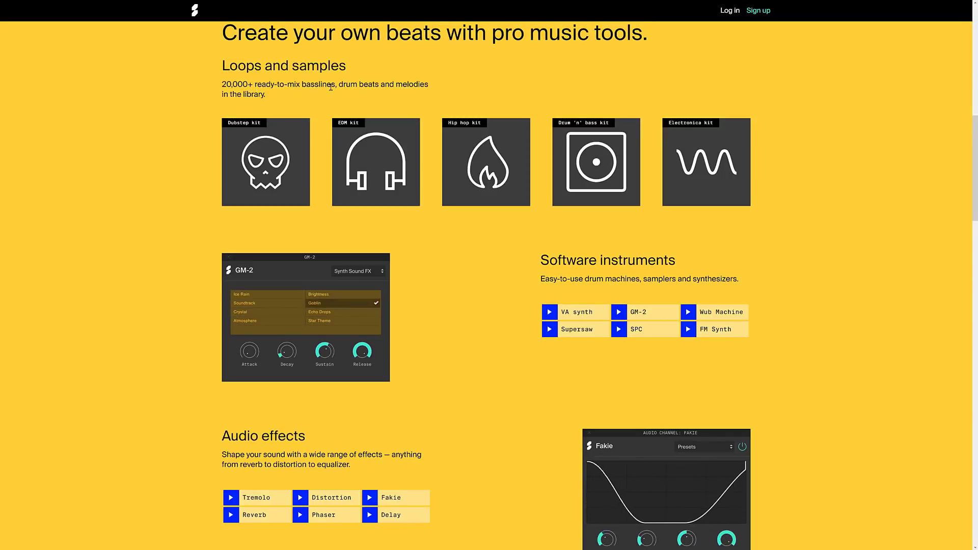
scroll("down", 3)
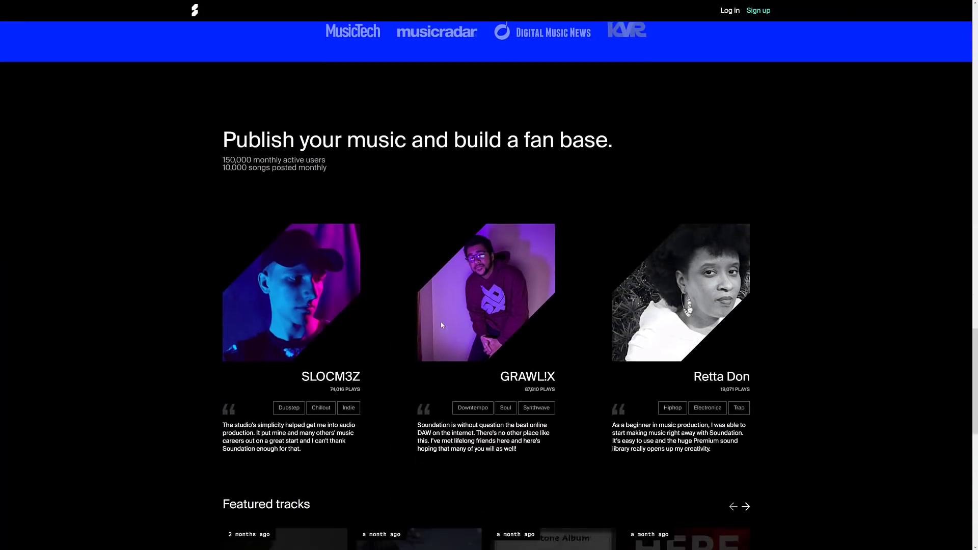
scroll("down", 3)
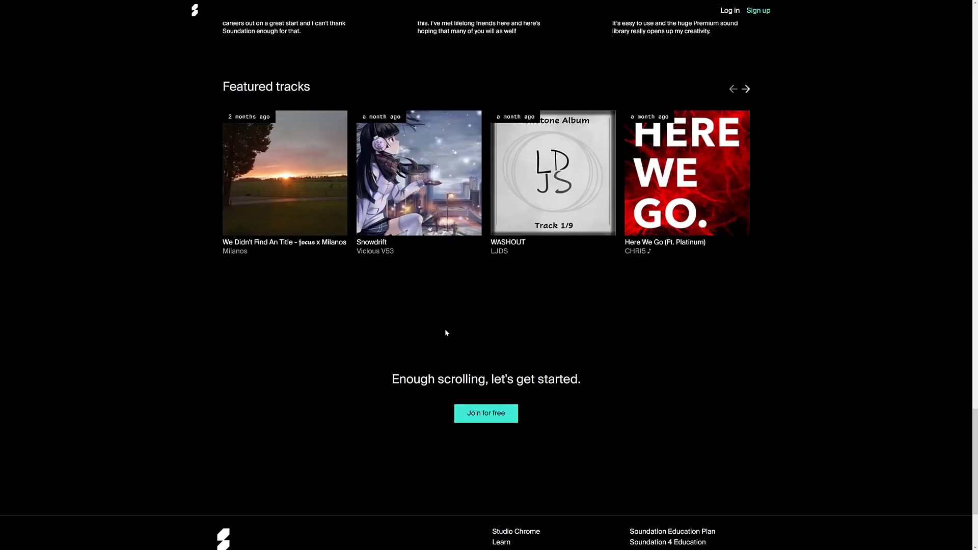
scroll("down", 3)
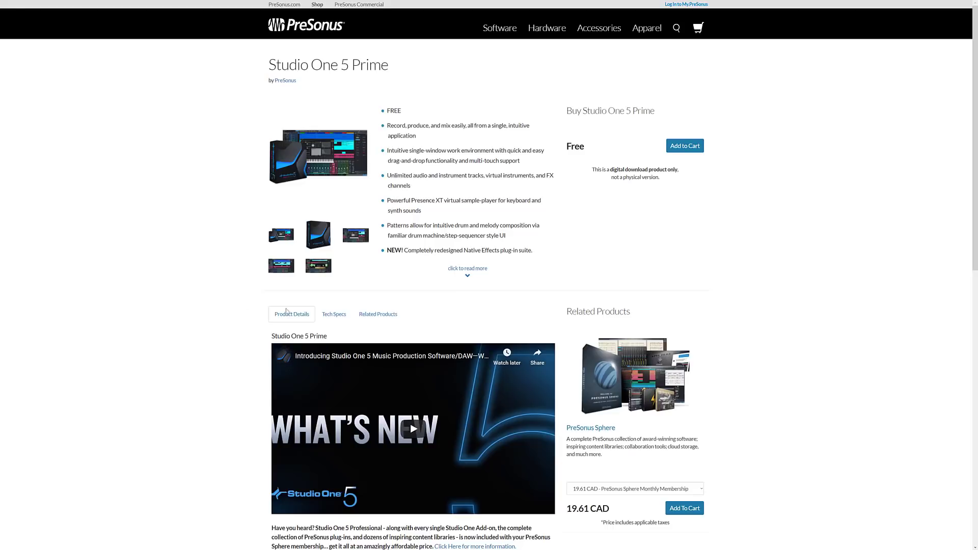
mouse_move(742, 308)
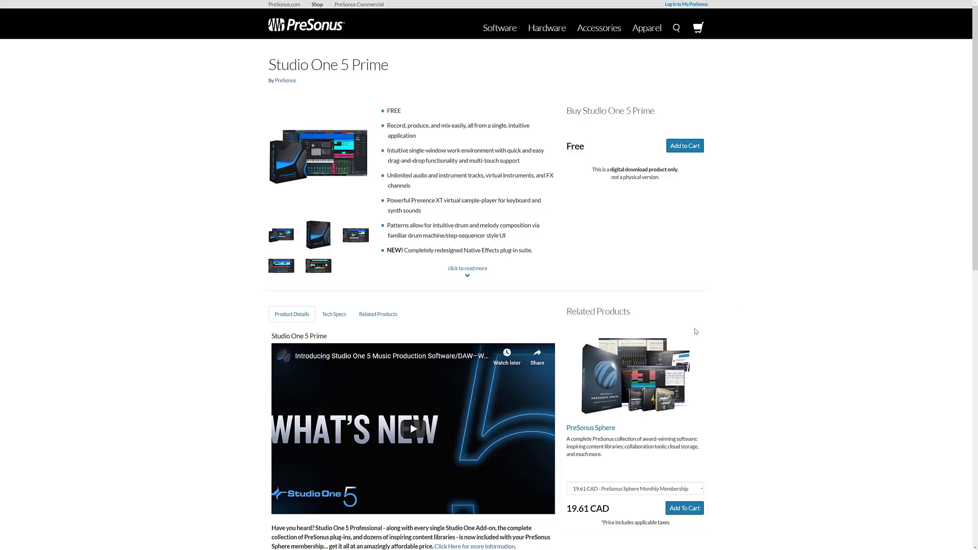
- Scroll through the PreSonus Studio One 5 Prime product page
scroll("down", 3)
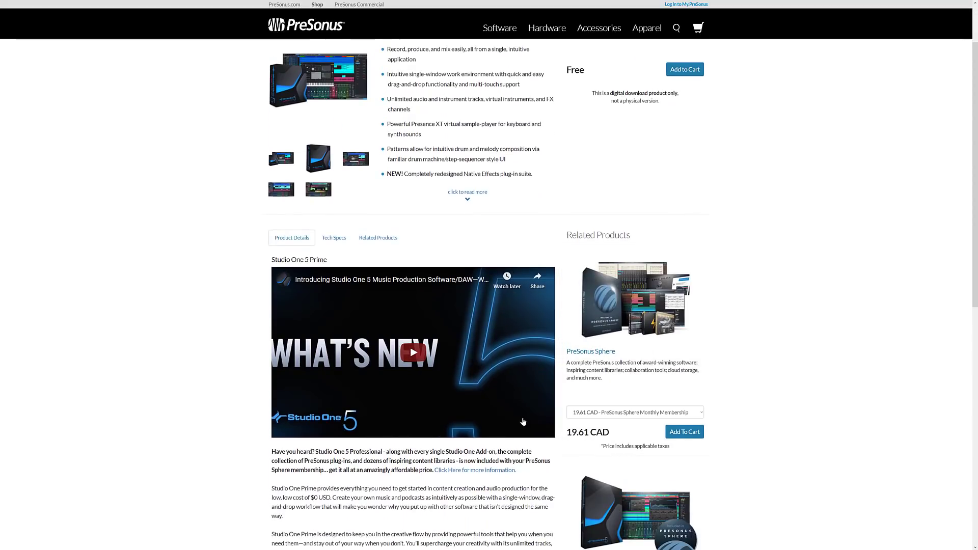
scroll("down", 3)
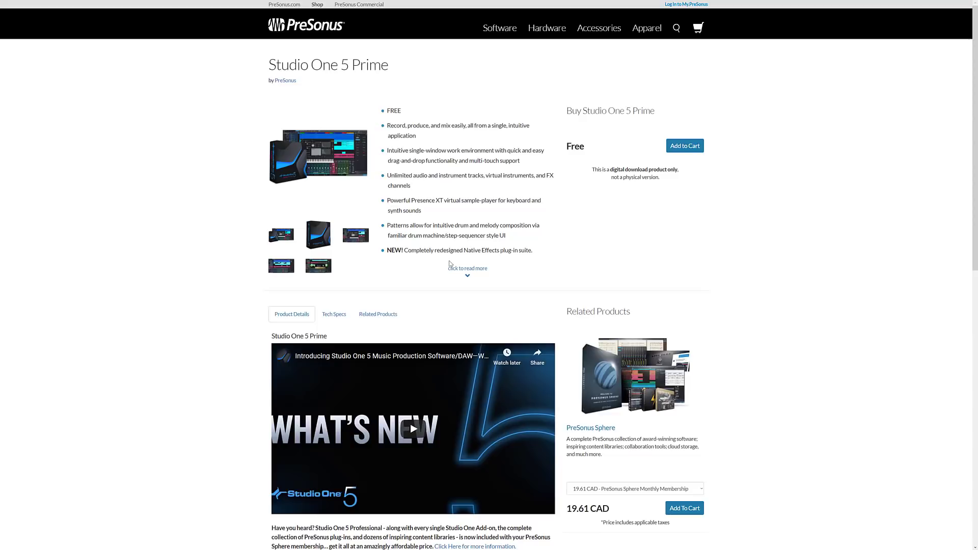
scroll("down", 3)
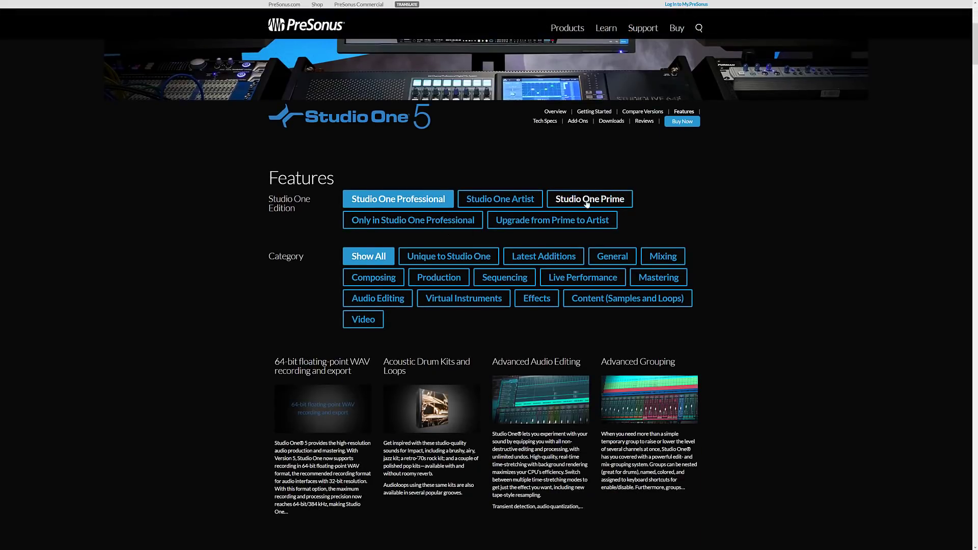
- Select the Studio One Prime edition on the Studio One 5 Features page
left_click(398, 199)
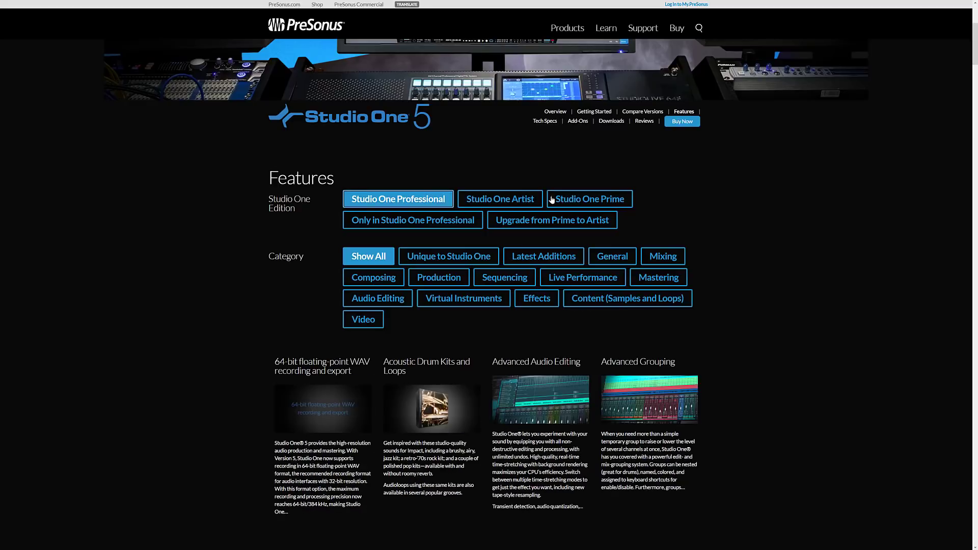
scroll("down", 3)
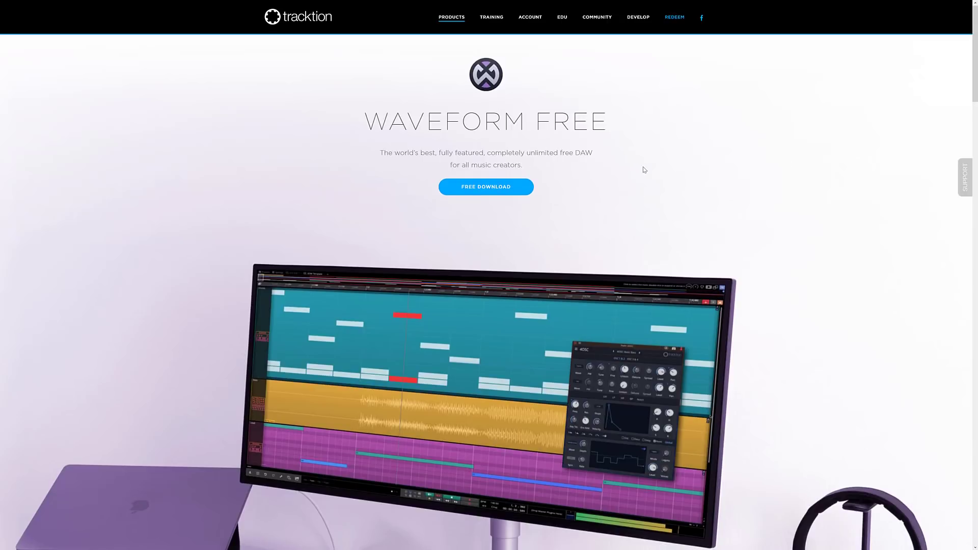
- Go to the Waveform Free download form and start on the First Name field
scroll("down", 3)
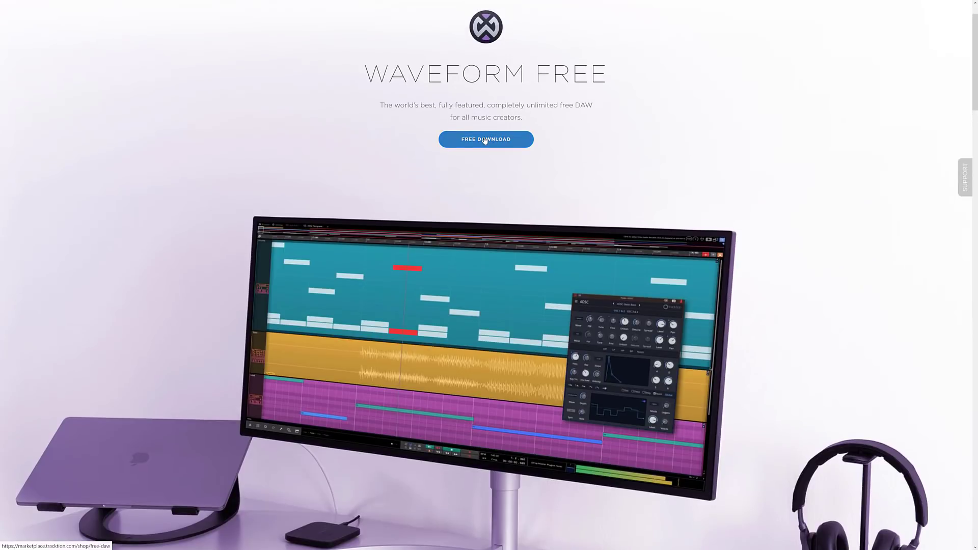
left_click(485, 139)
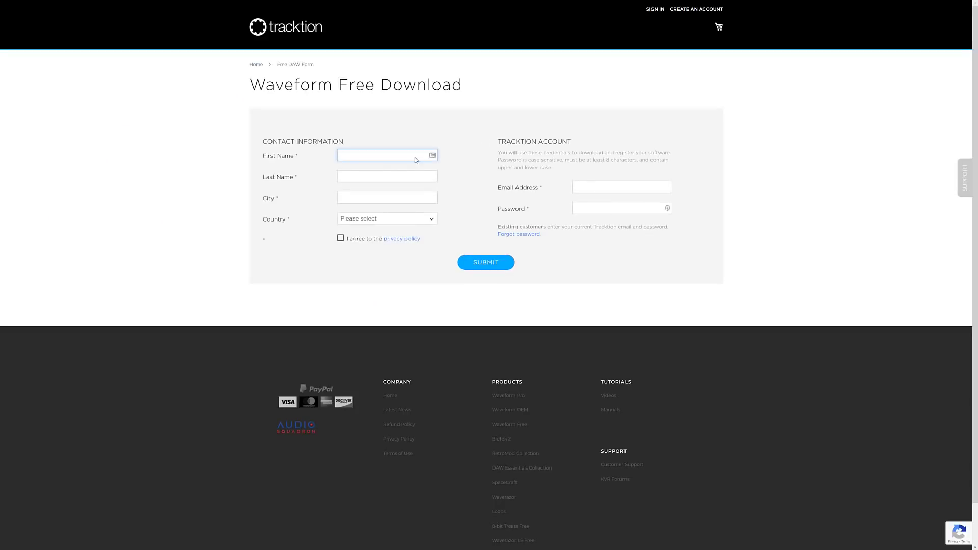
left_click(485, 261)
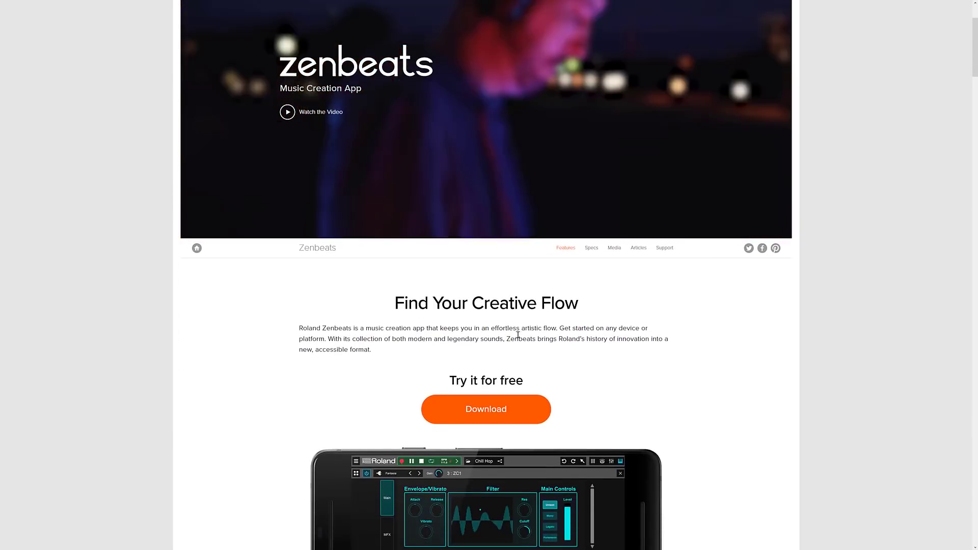
- Scroll down the Zenbeats page through its sound, cloud and beginner-to-pro sections to Touch the Future
scroll("down", 3)
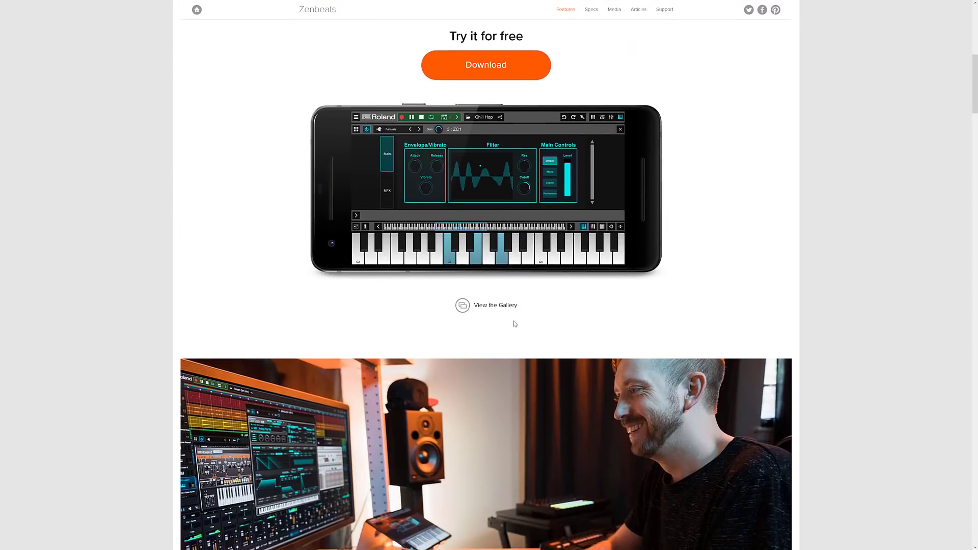
scroll("down", 3)
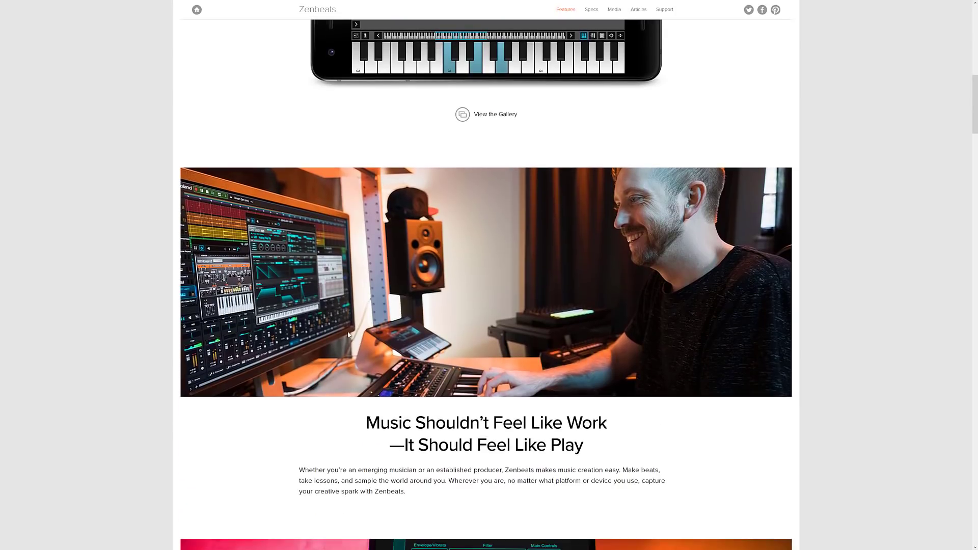
scroll("down", 3)
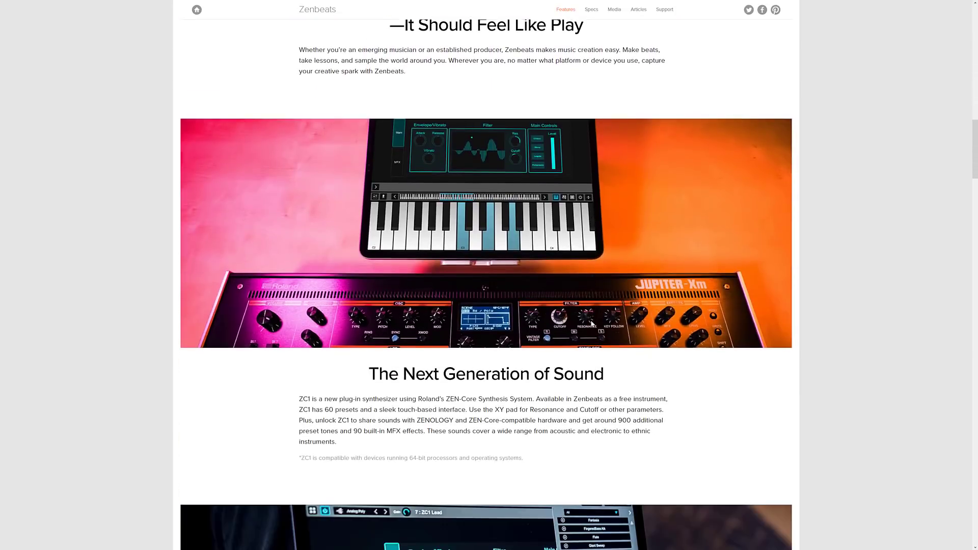
scroll("down", 3)
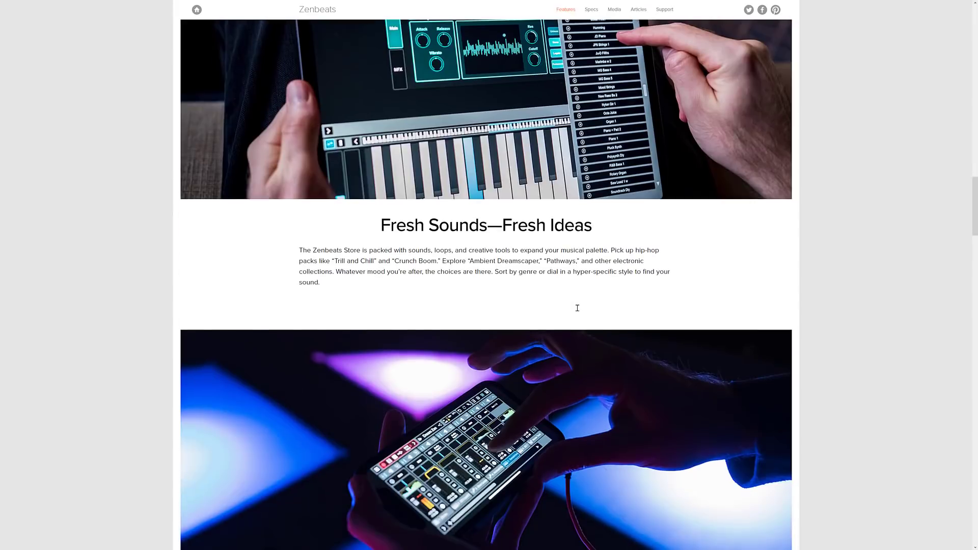
scroll("down", 3)
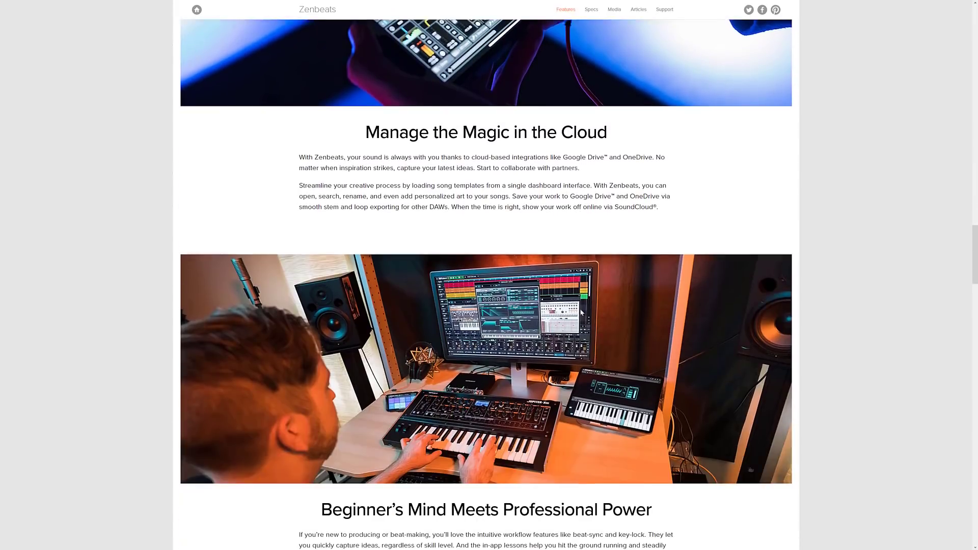
scroll("down", 3)
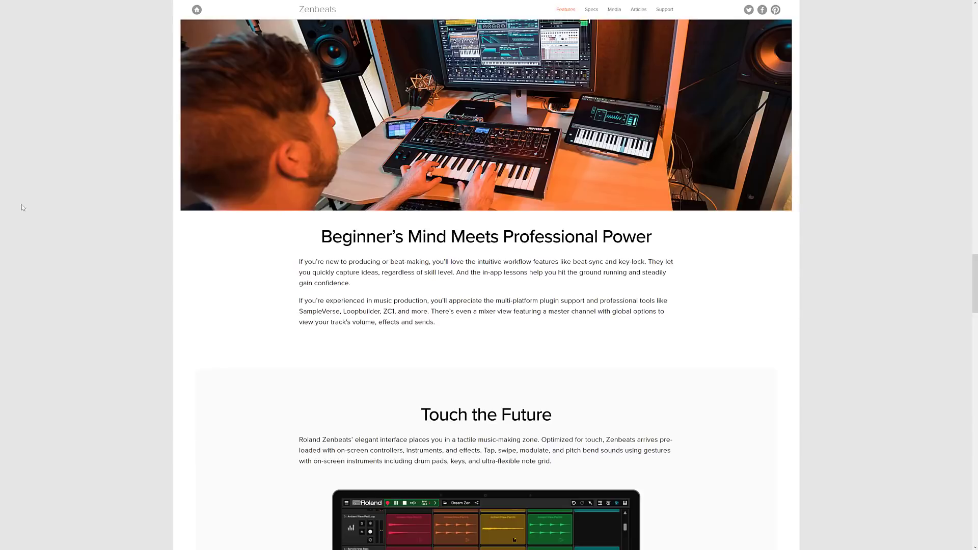
mouse_move(526, 328)
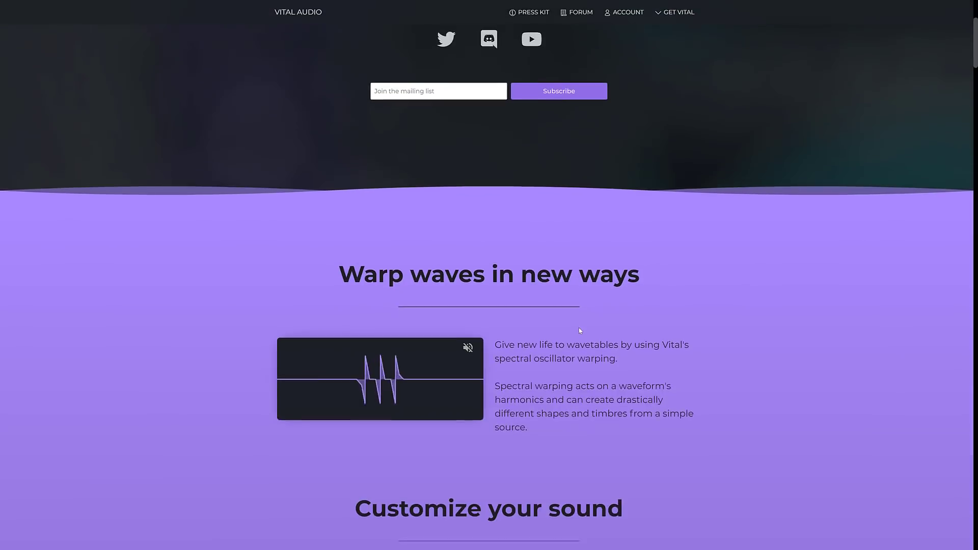
- Scroll Vital's site through its warping, visualisation and modulation sections down to Get Vital
scroll("down", 3)
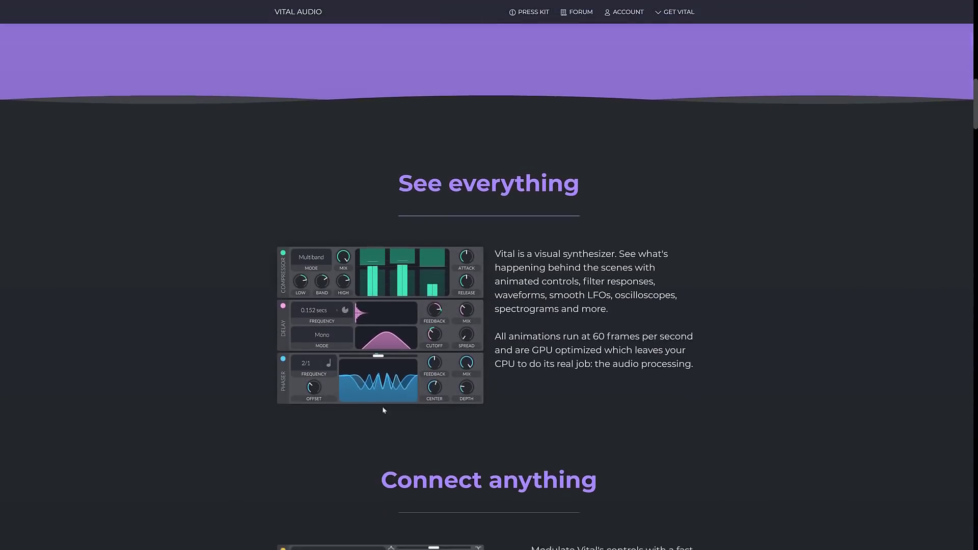
scroll("down", 3)
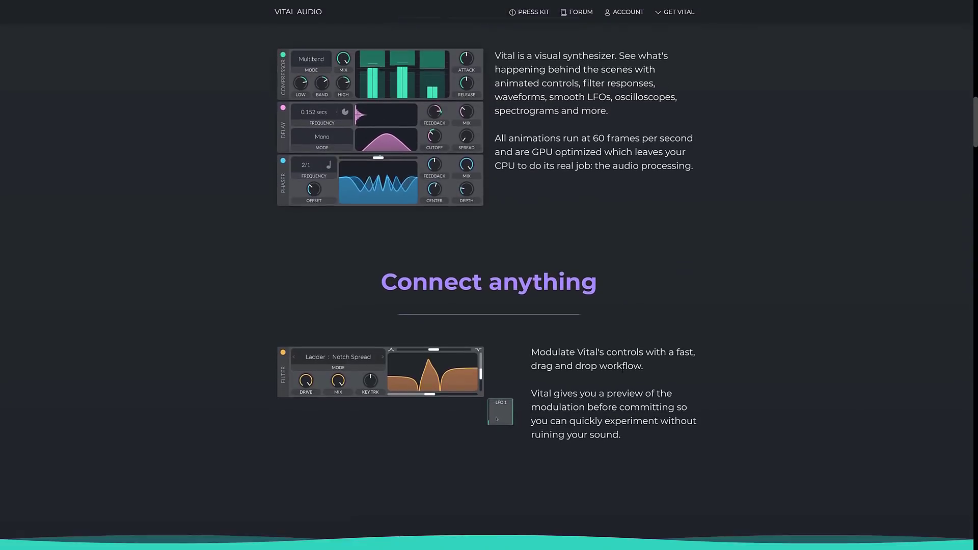
scroll("down", 3)
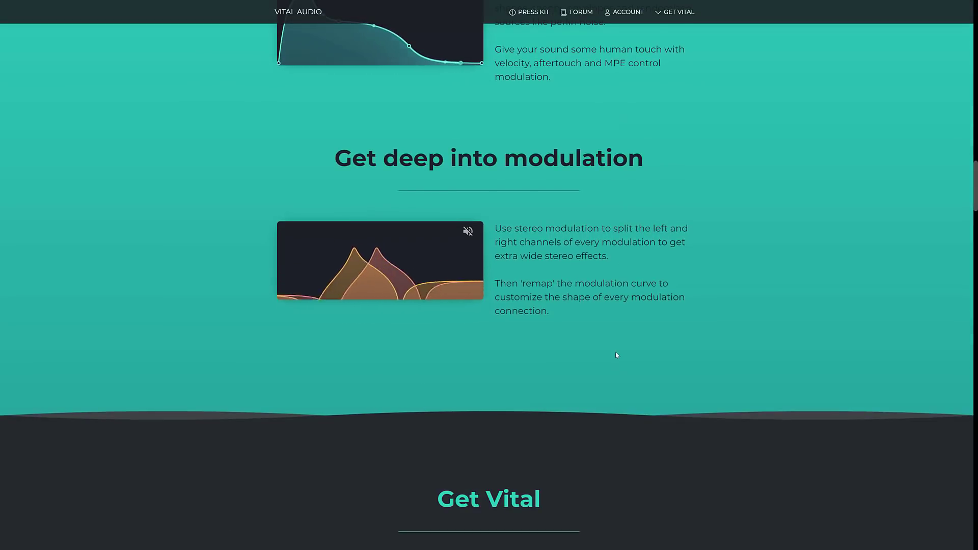
scroll("down", 3)
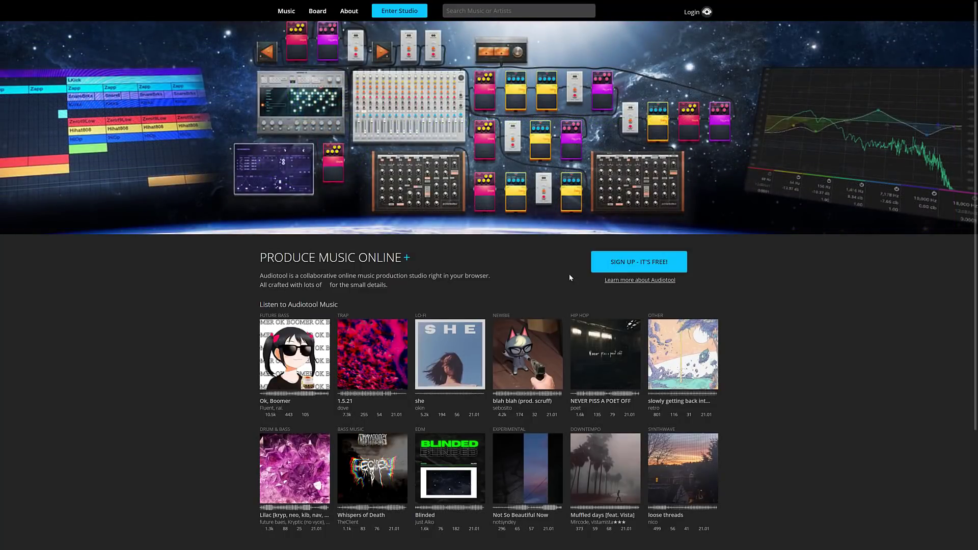
- Scroll Audiotool's product overview through the Concept, Instruments and Effects sections
scroll("down", 3)
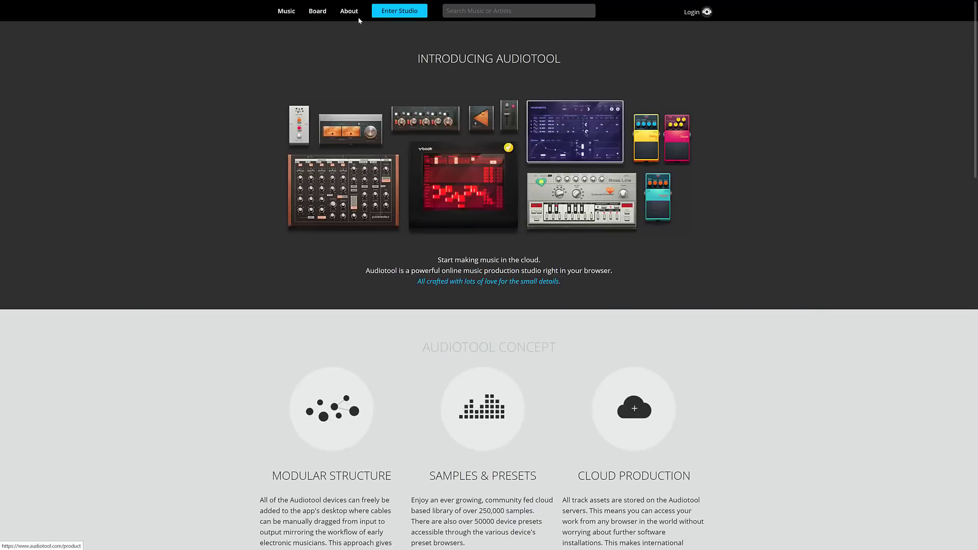
mouse_move(607, 224)
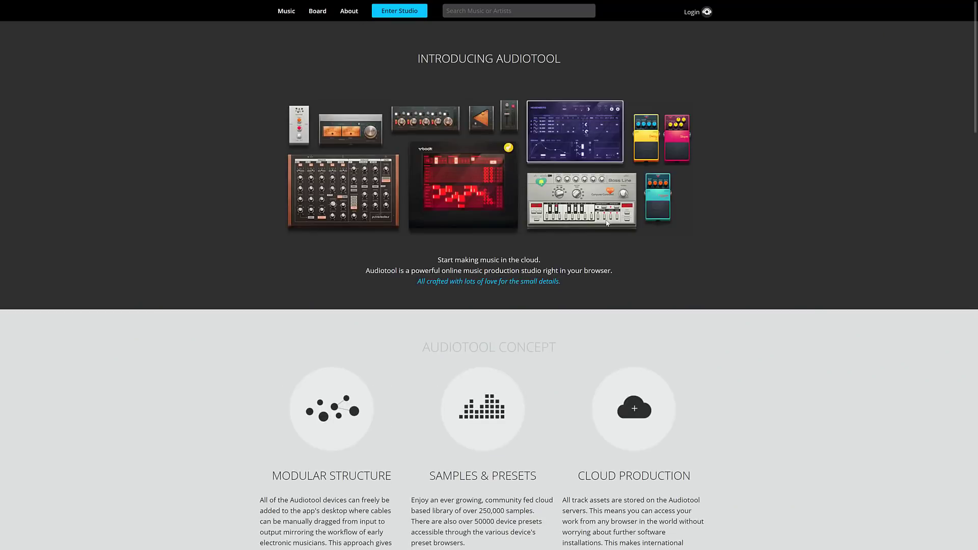
scroll("down", 3)
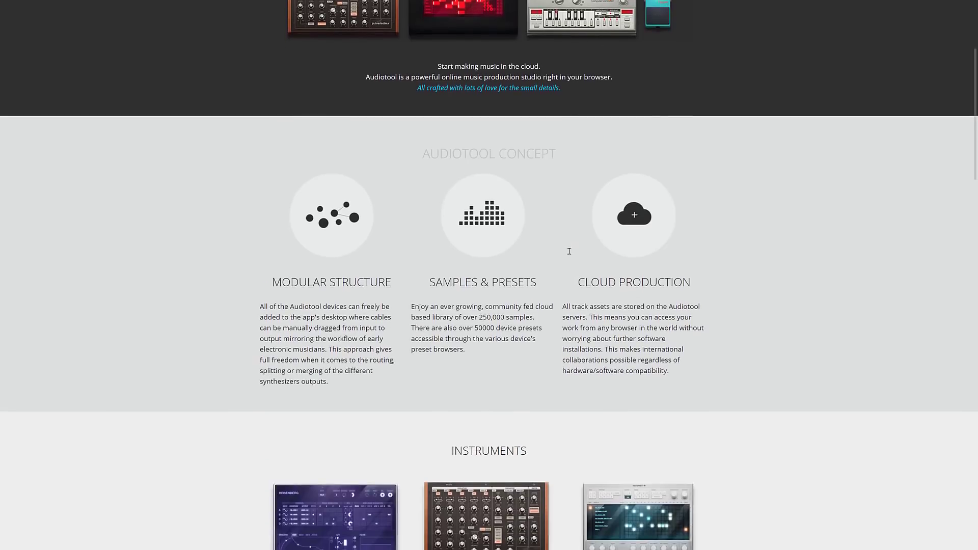
scroll("down", 3)
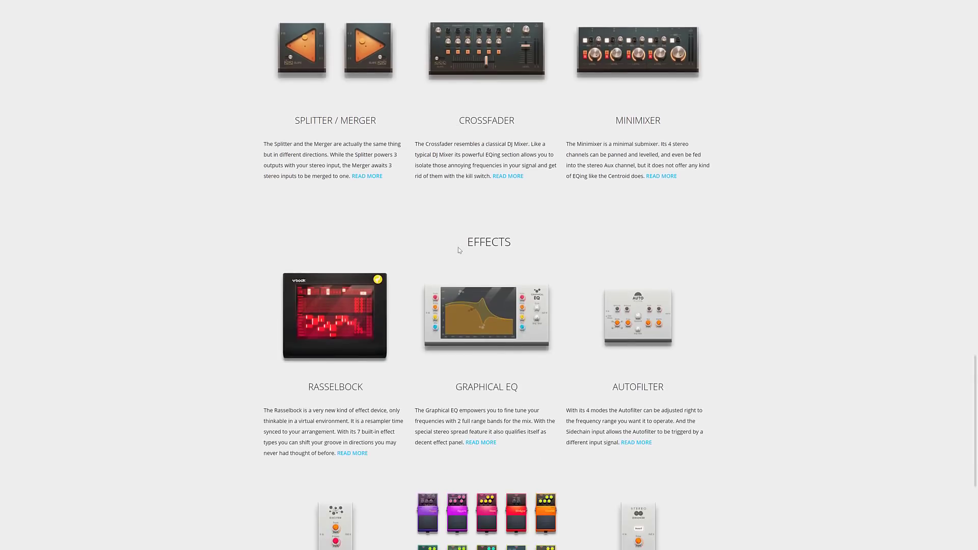
scroll("down", 3)
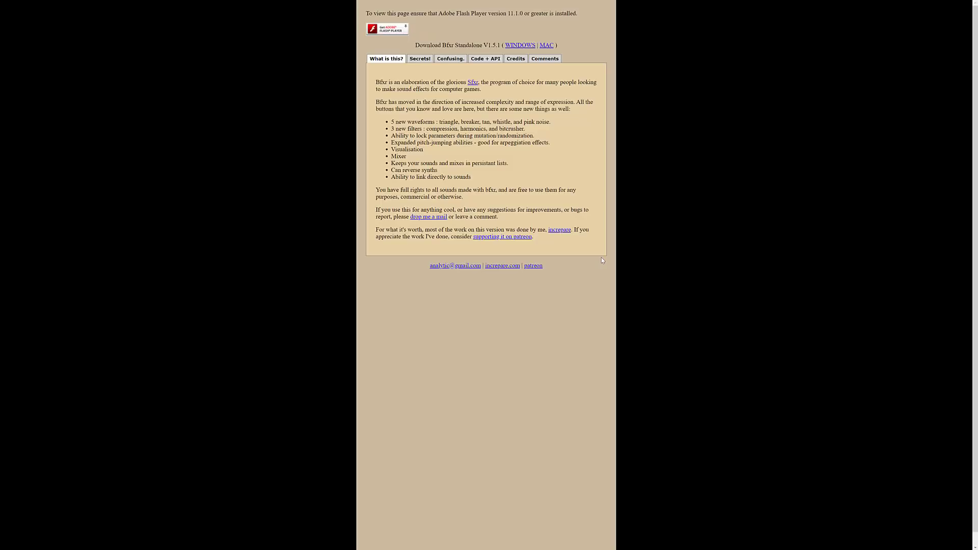
mouse_move(482, 111)
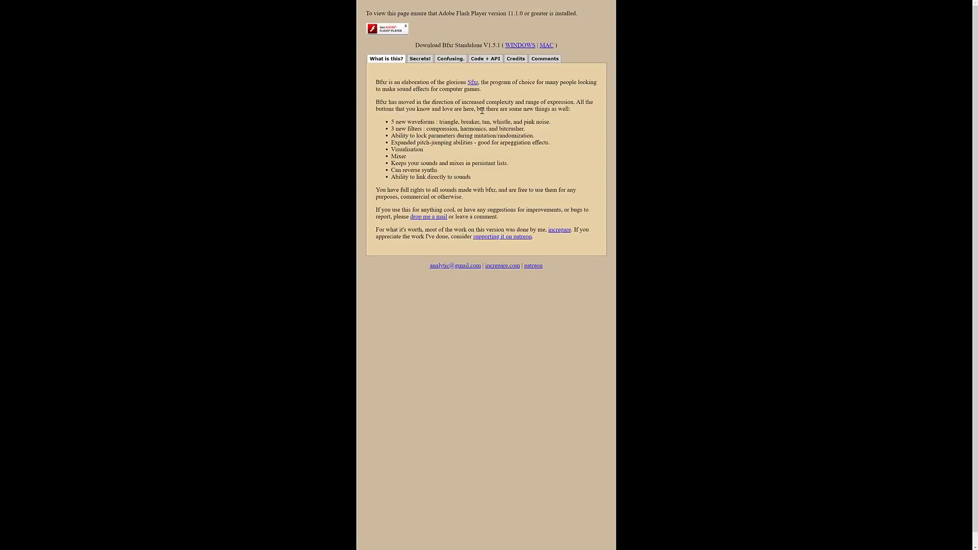
mouse_move(591, 205)
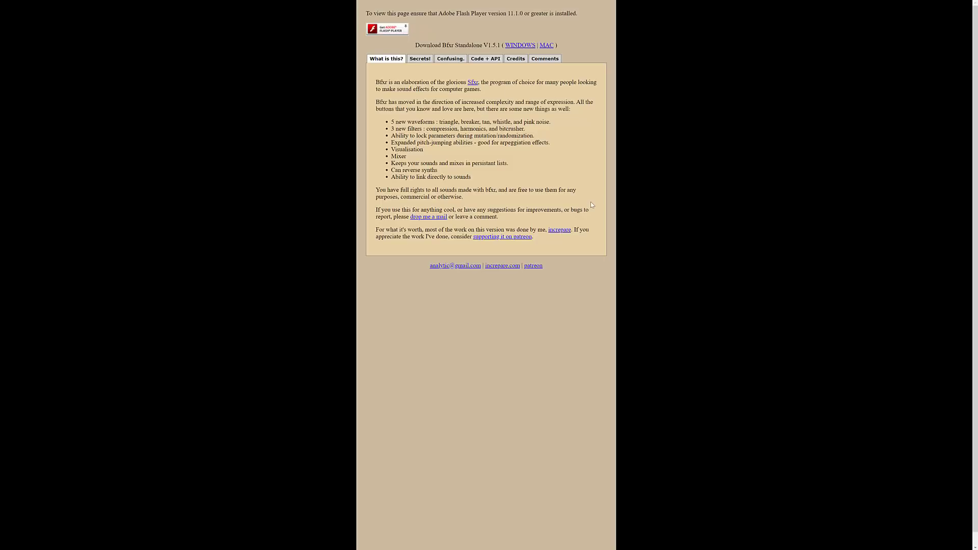
mouse_move(435, 83)
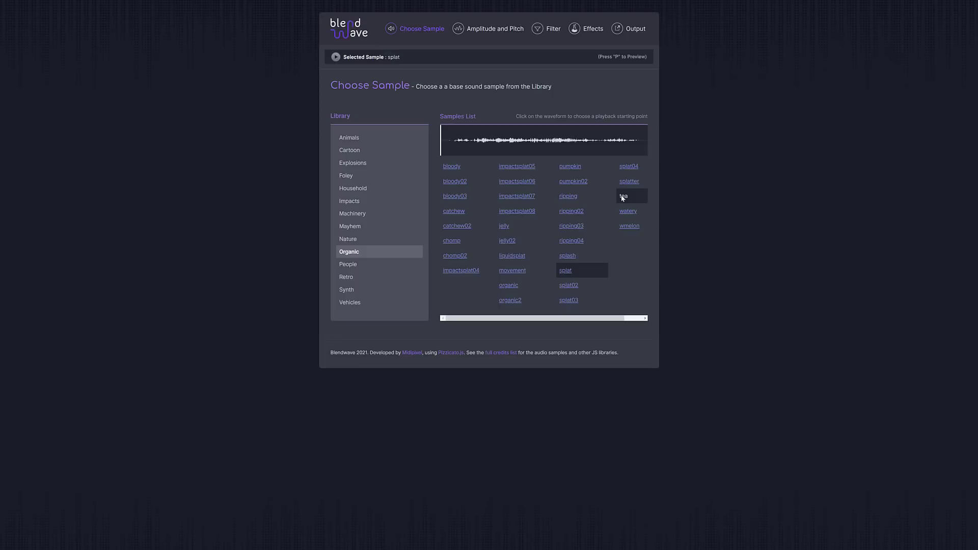
- List the Explosions samples, then the Machinery samples in BlendWave's library
left_click(352, 163)
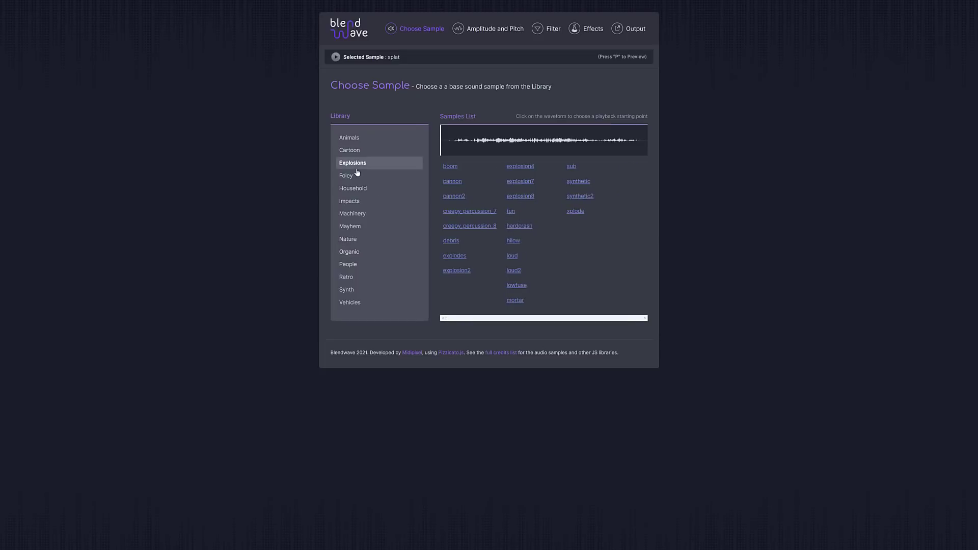
left_click(353, 213)
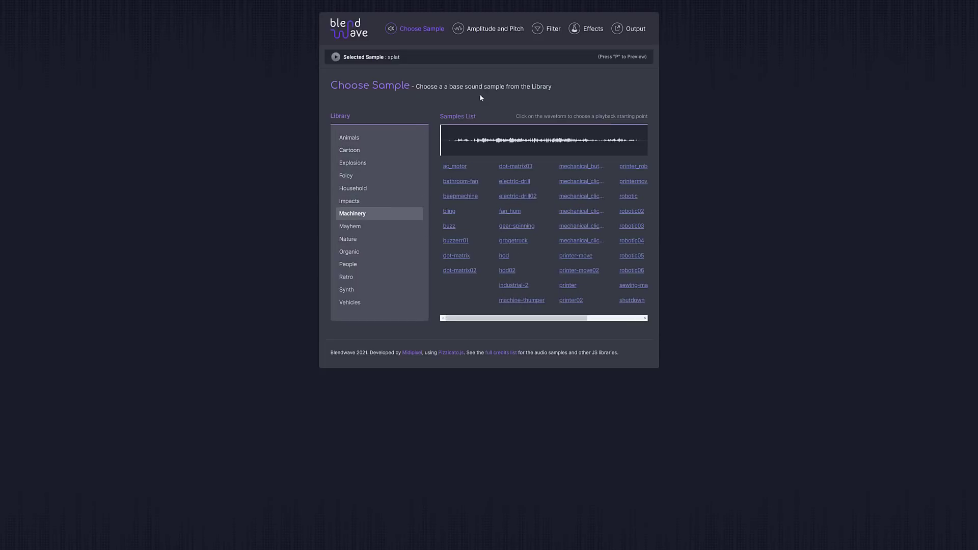
mouse_move(603, 38)
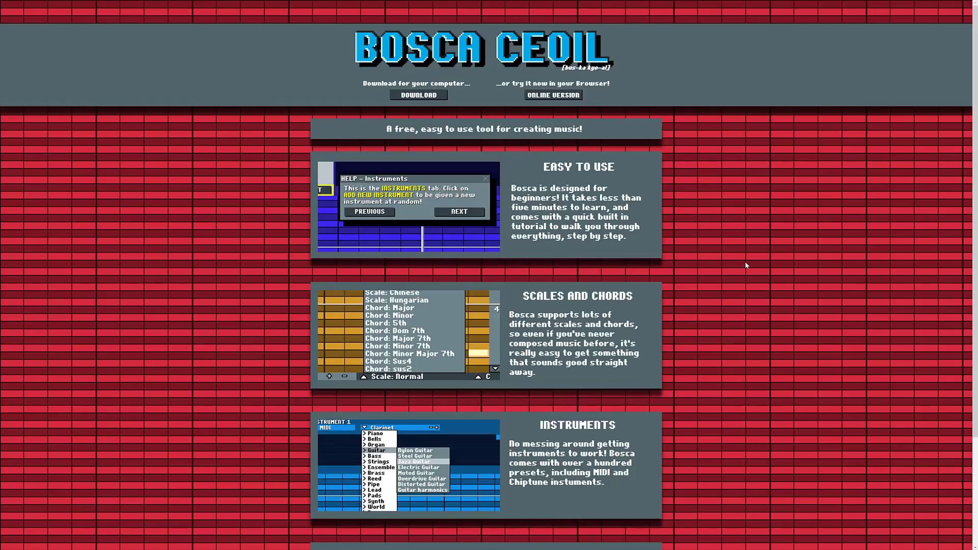
mouse_move(565, 70)
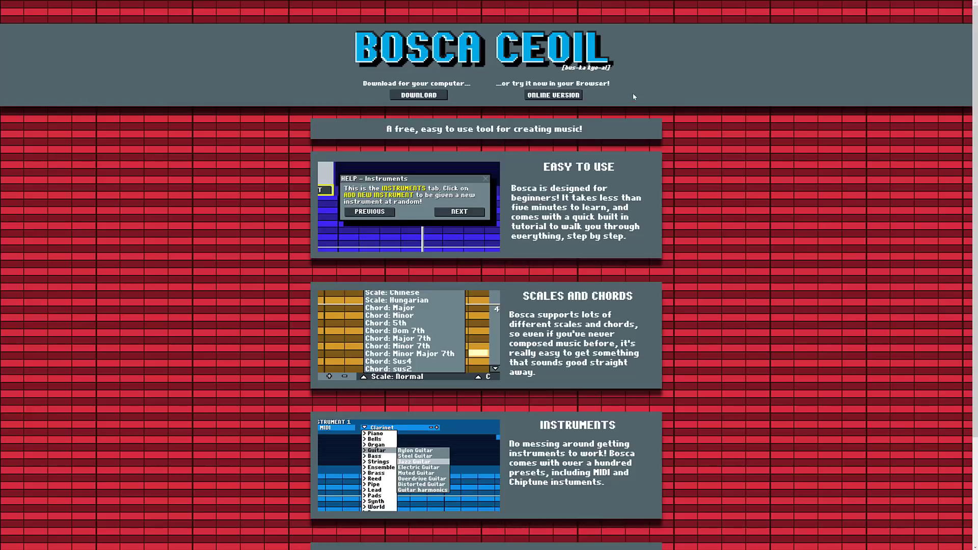
- Scroll Bosca Ceoil's page to 'It's Free!' and launch the Online Version
scroll("down", 3)
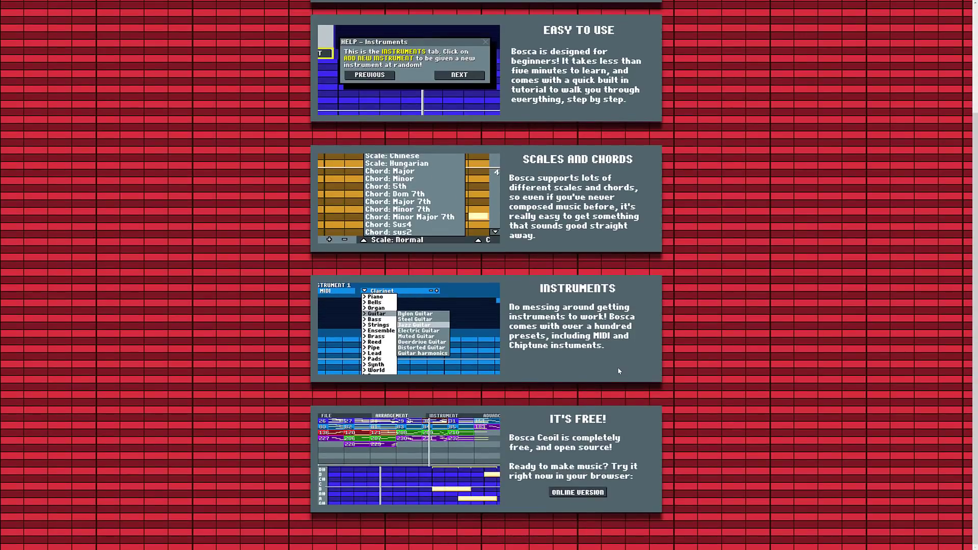
mouse_move(590, 493)
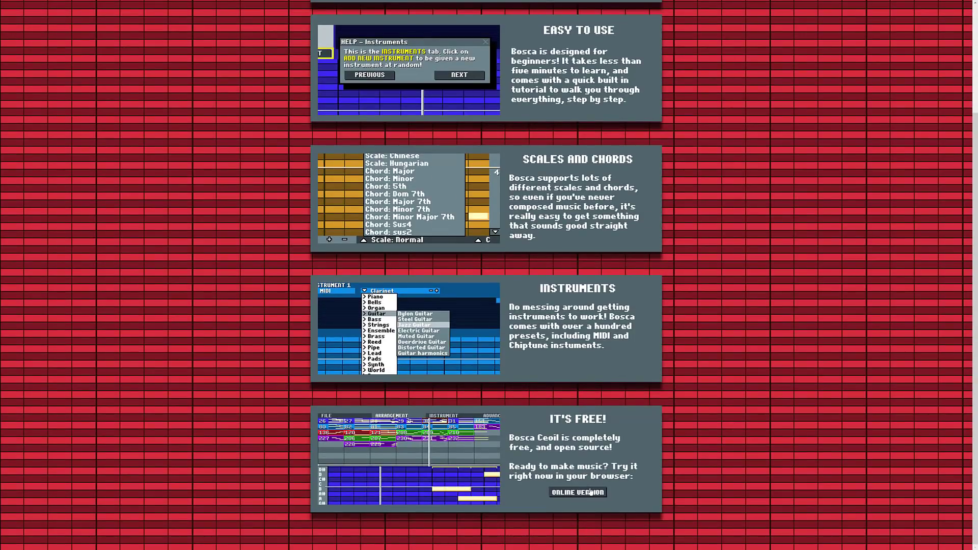
left_click(577, 492)
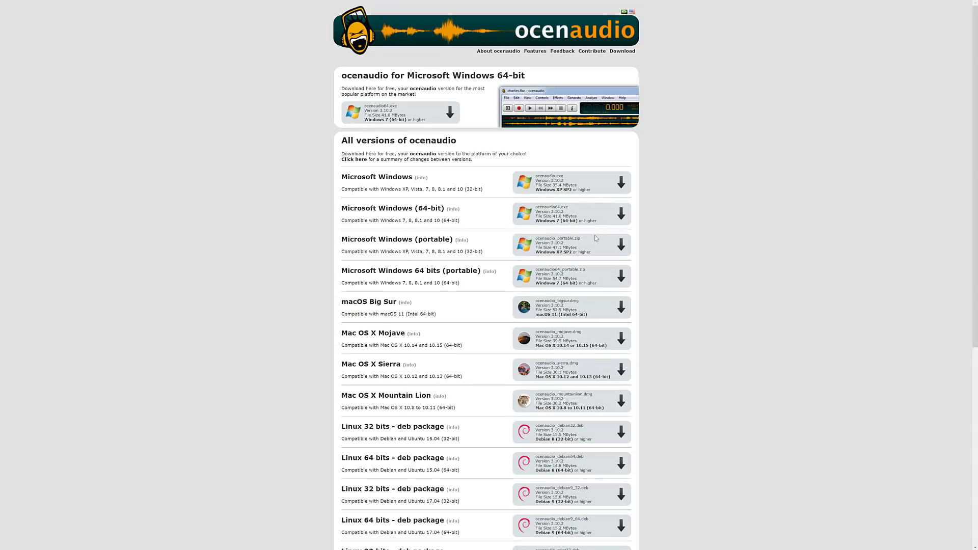
- Scroll through ocenaudio's all-versions download list for Windows, macOS and Linux
scroll("down", 3)
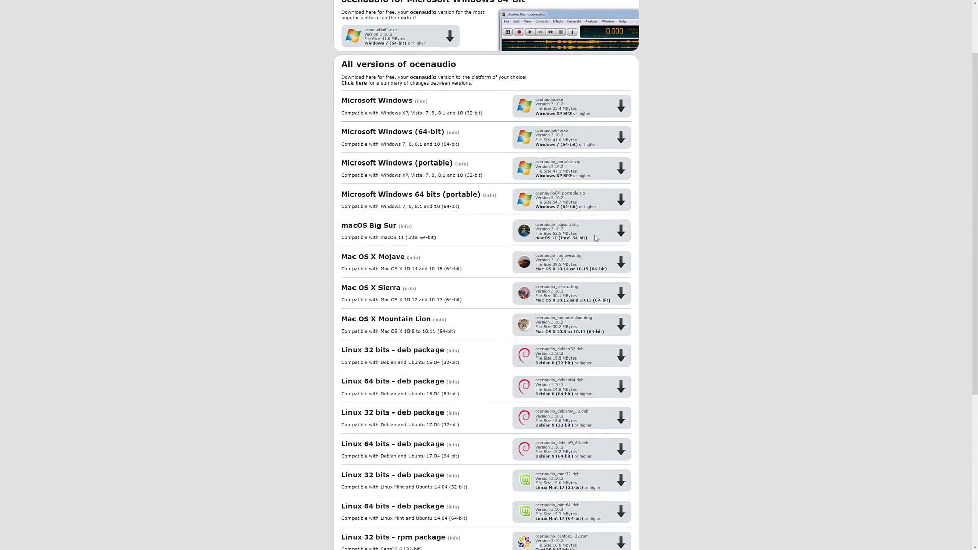
scroll("up", 3)
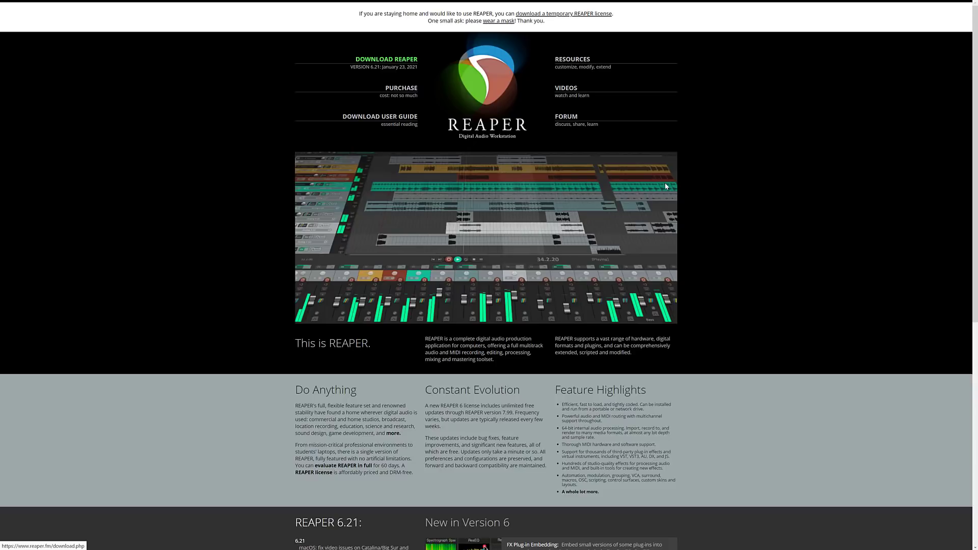
mouse_move(418, 87)
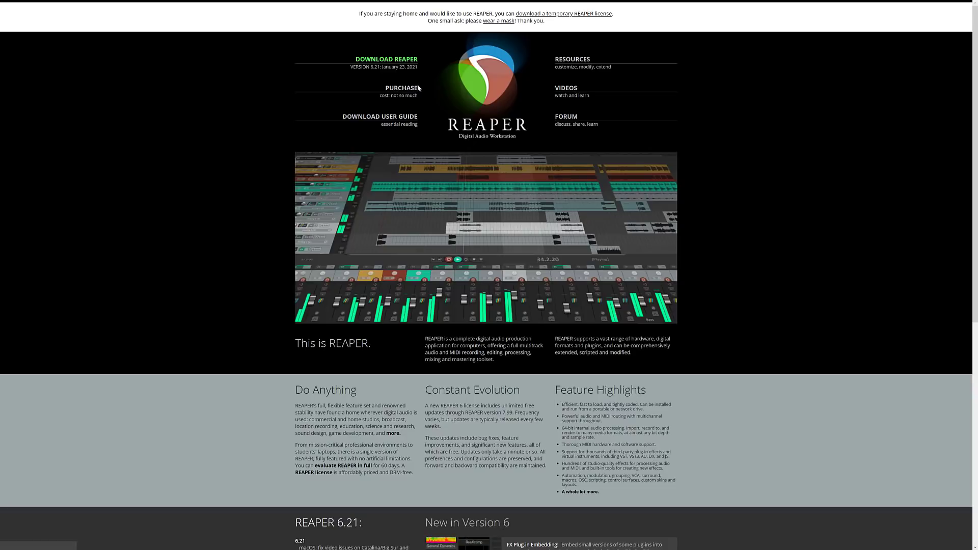
- Go to REAPER's Purchase link in the reaper.fm header
left_click(404, 88)
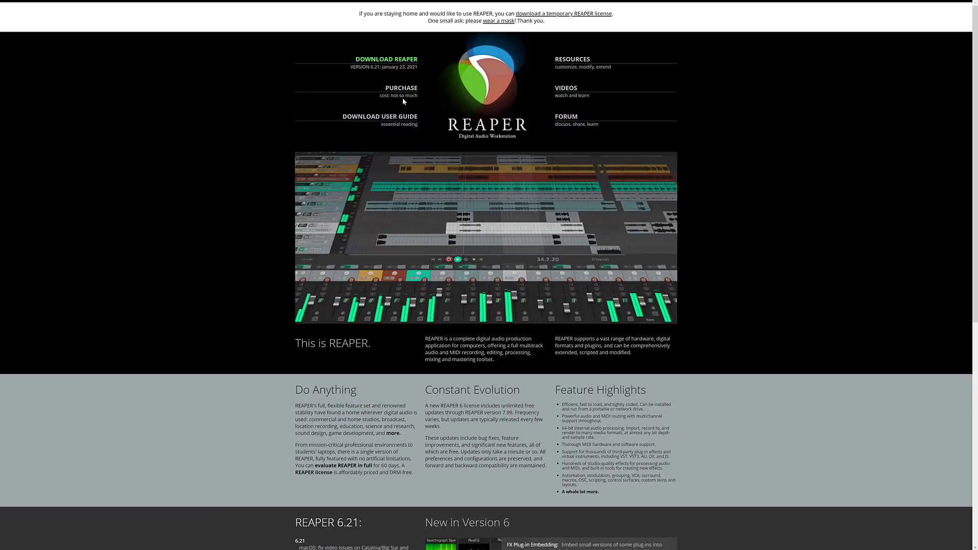
- Load REAPER's license page showing $60 discounted and $225 commercial prices
left_click(401, 88)
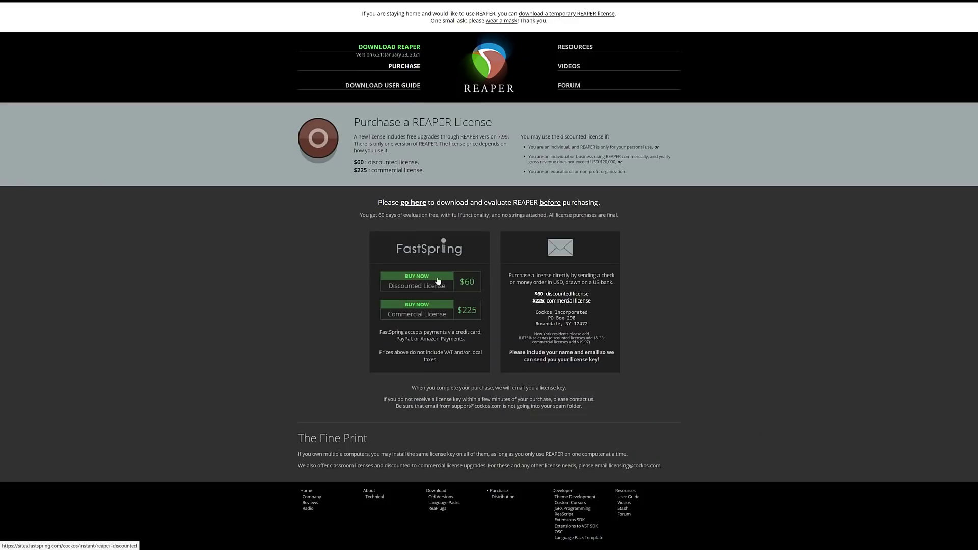
mouse_move(676, 304)
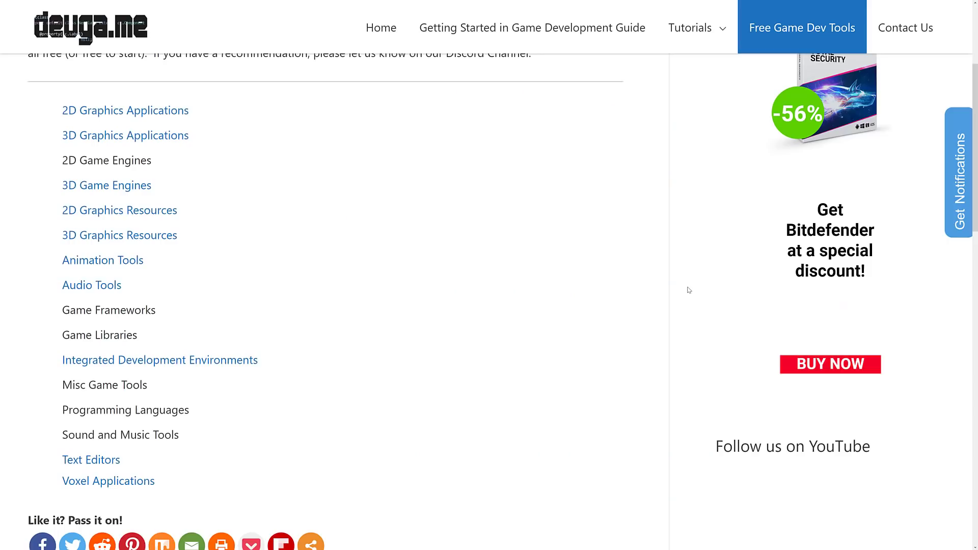
mouse_move(380, 180)
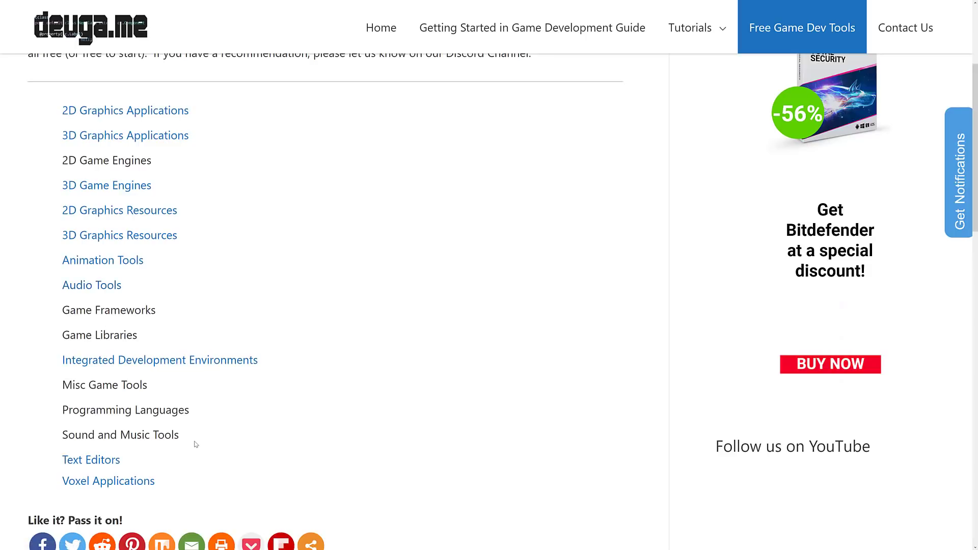
- Reopen devga.me's Audio Tools page and scroll to the Reaper honourable mention
double_click(121, 435)
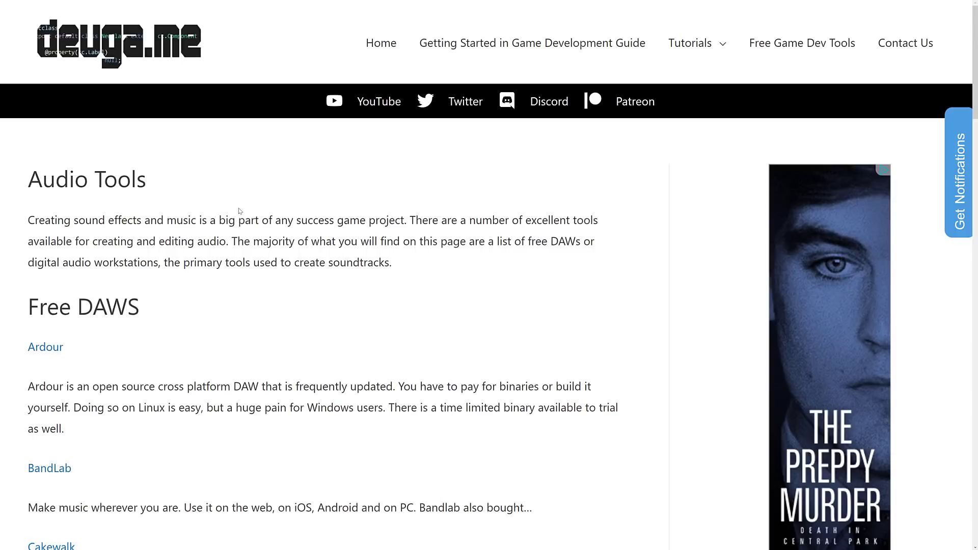
scroll("down", 3)
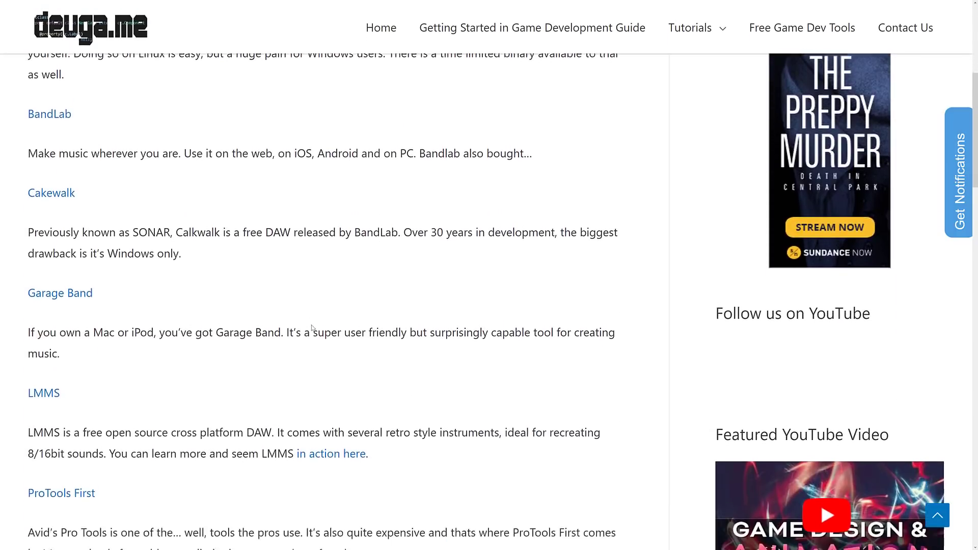
scroll("down", 3)
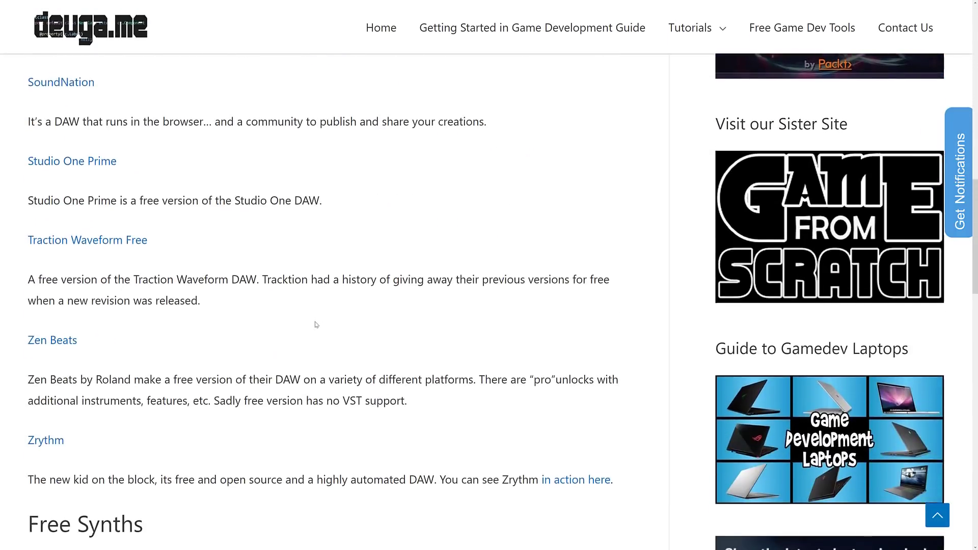
scroll("down", 3)
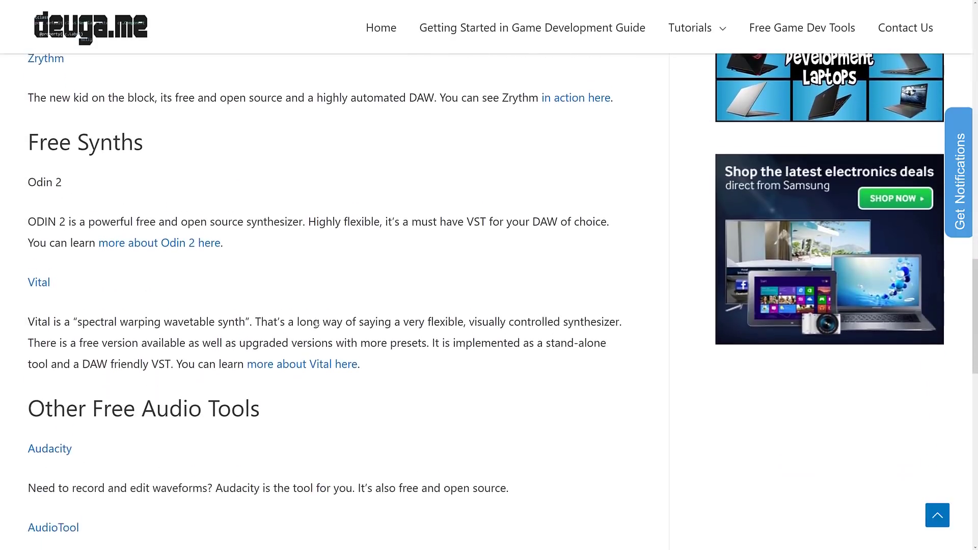
scroll("down", 3)
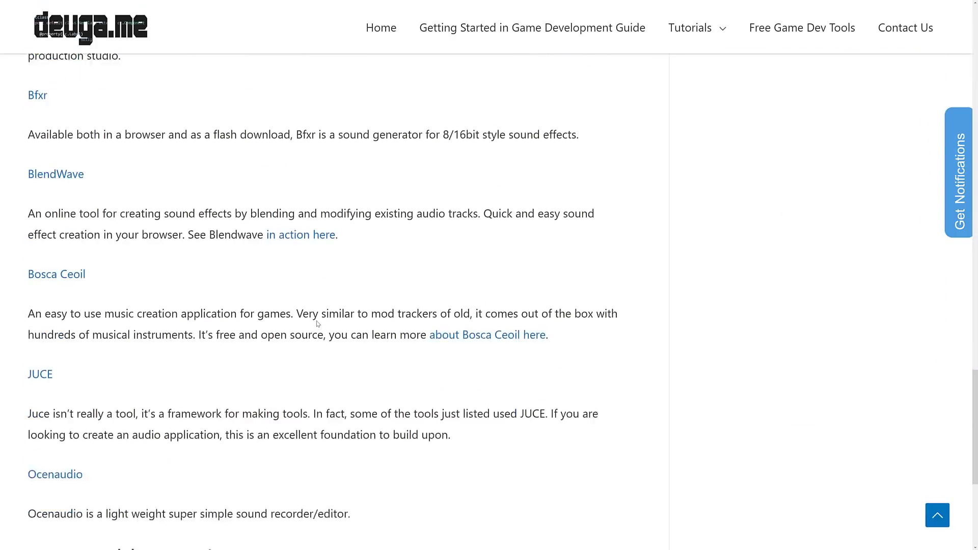
scroll("down", 3)
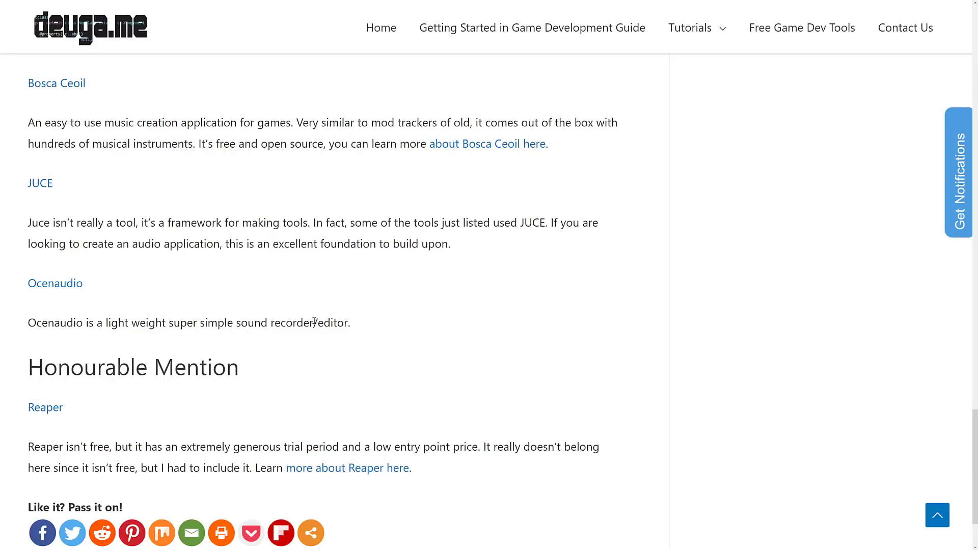